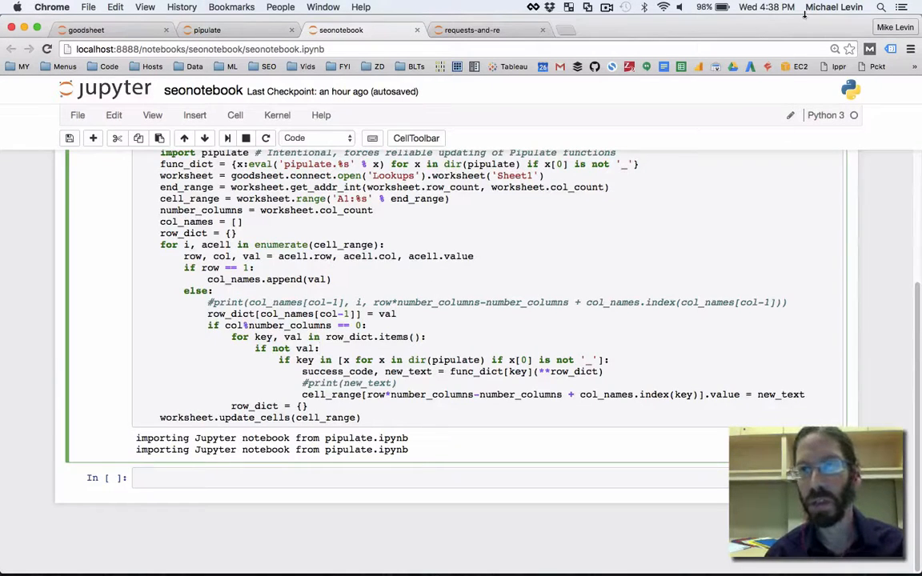
Start editing the '# SEO Notebook' heading cell at the top of seonotebook.
left_click(765, 6)
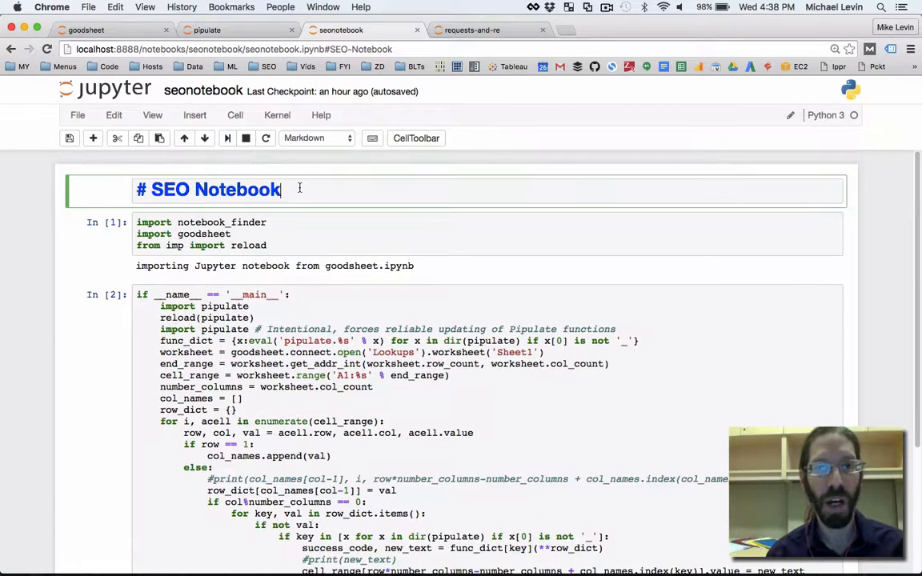
Extend the heading to 'SEO Notebook (loads Pipulate functions)' and render it.
type("(I")
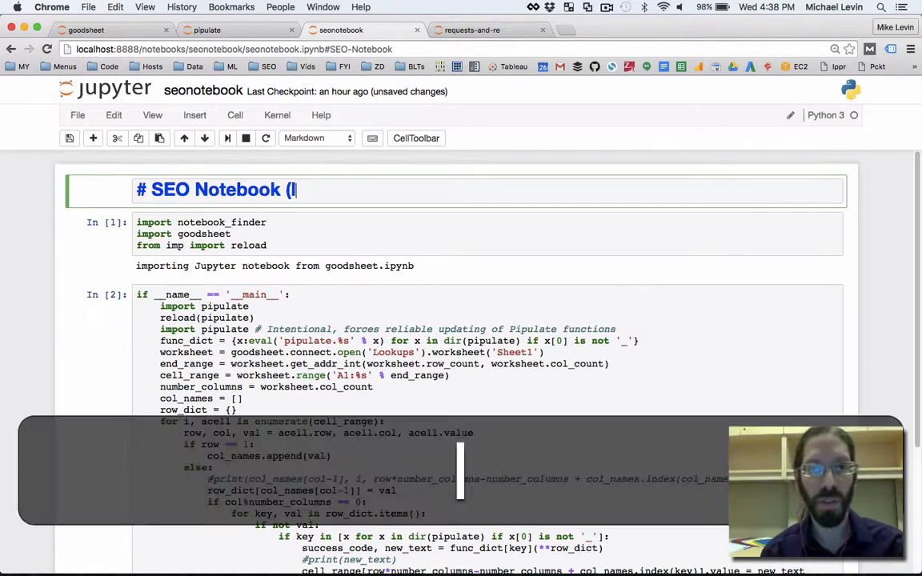
type("loads Pipu")
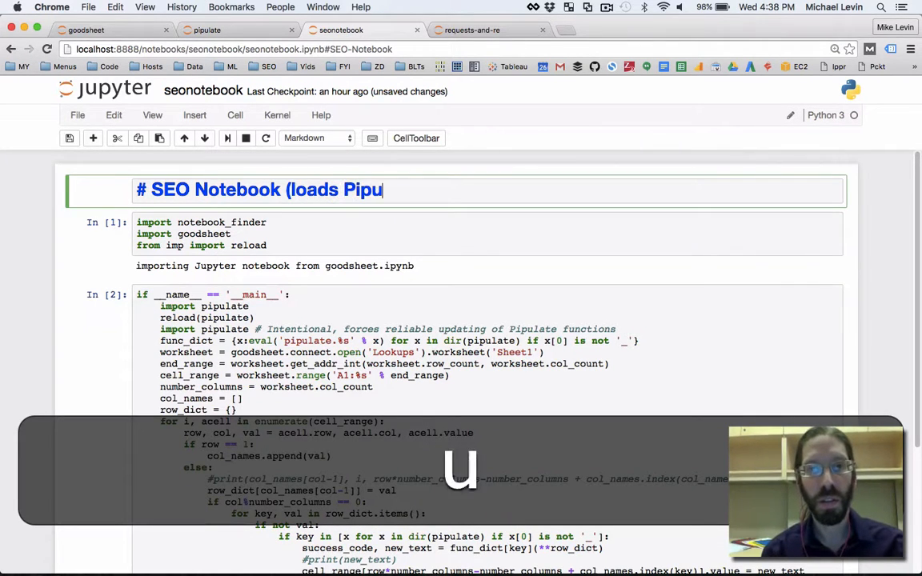
type("late")
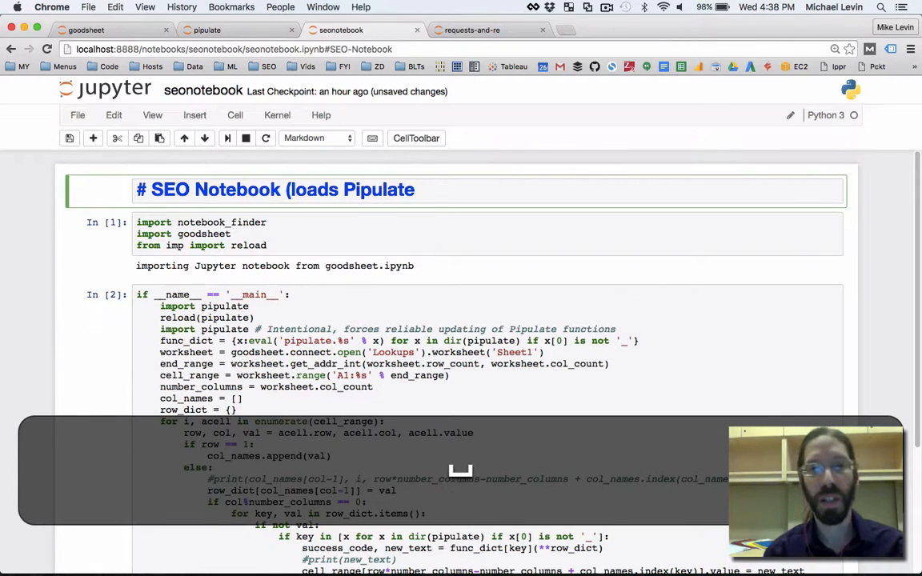
type("fun")
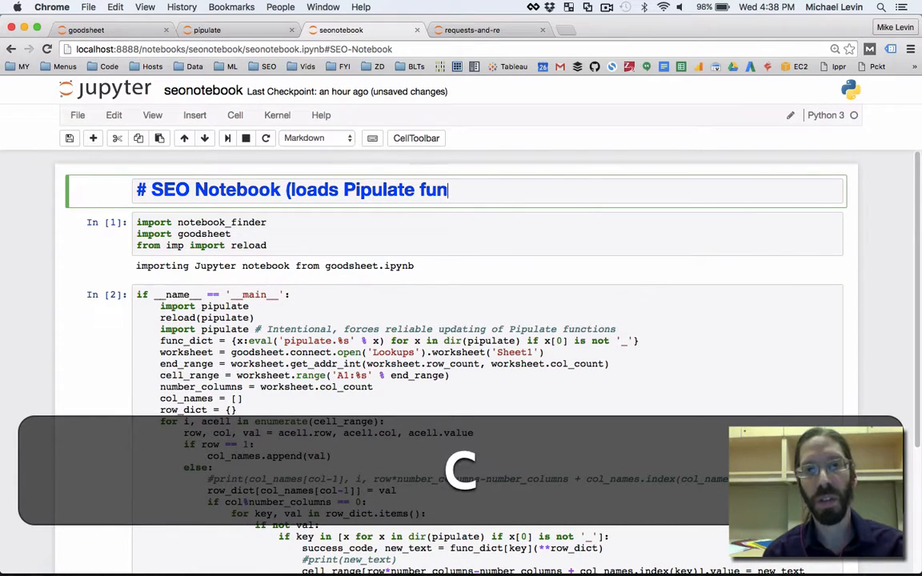
type("ctions)")
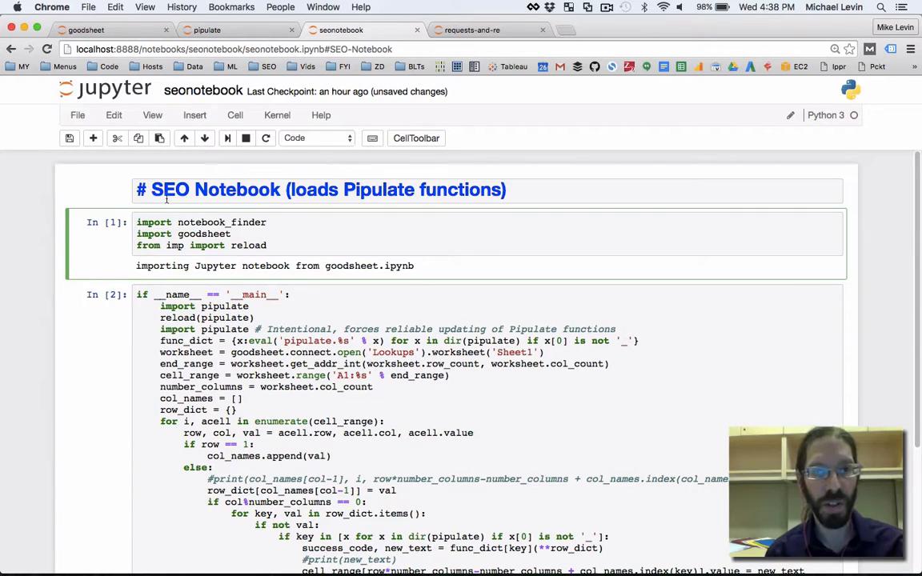
mouse_move(255, 205)
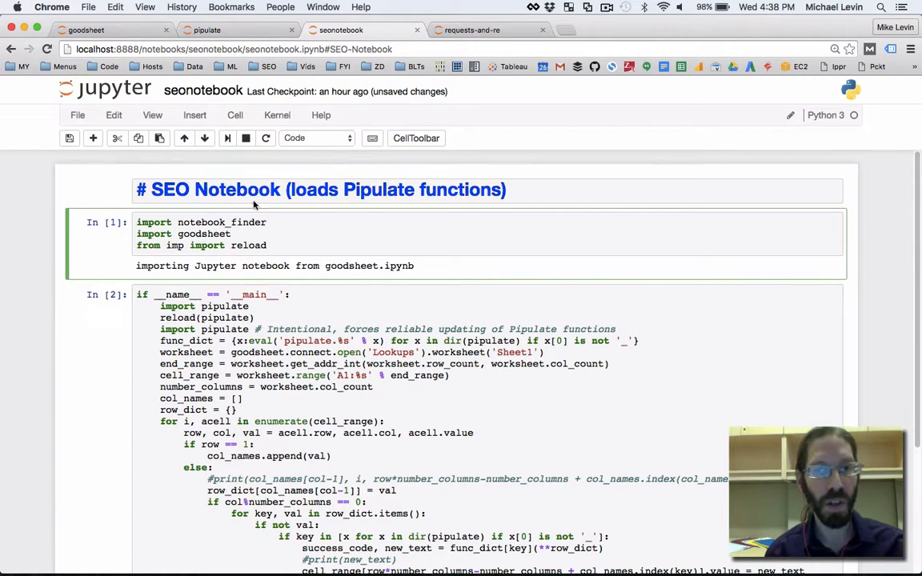
mouse_move(371, 267)
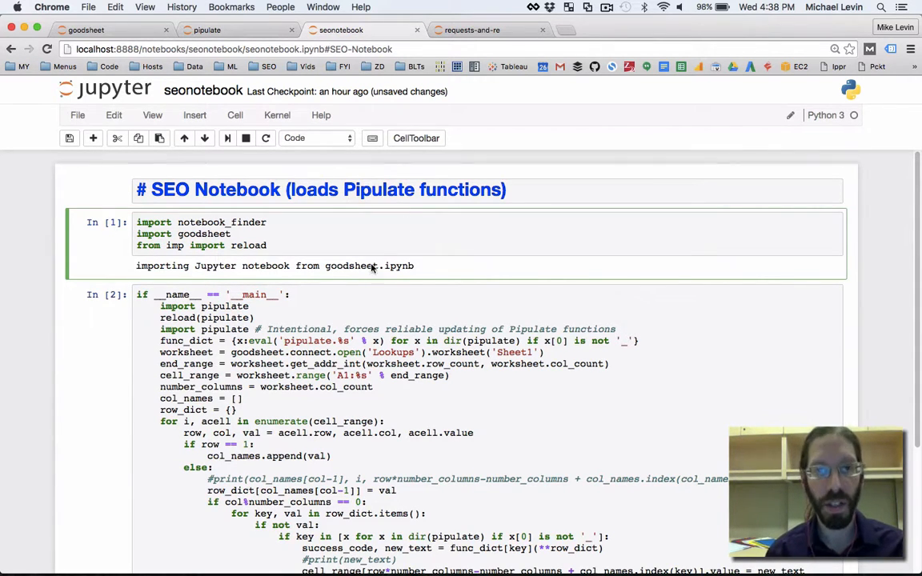
scroll("down", 3)
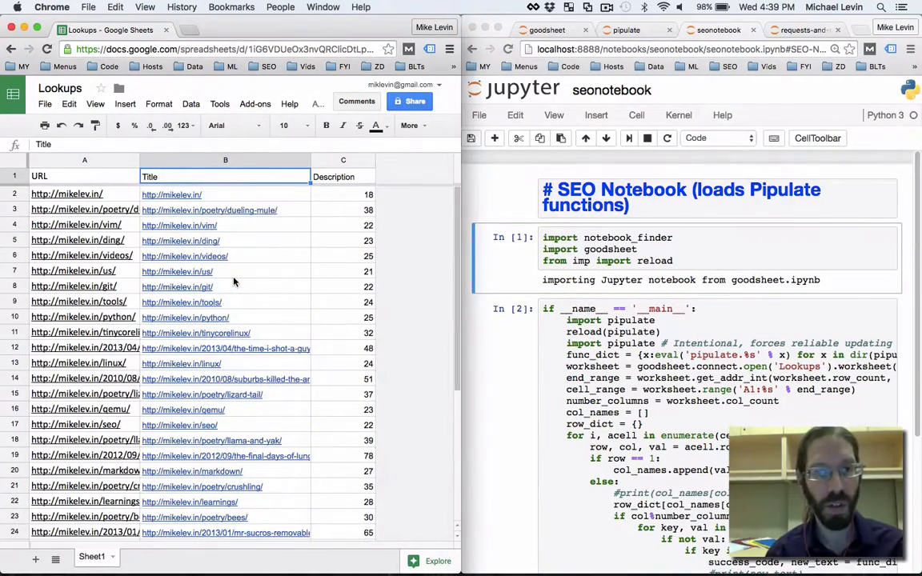
scroll("down", 3)
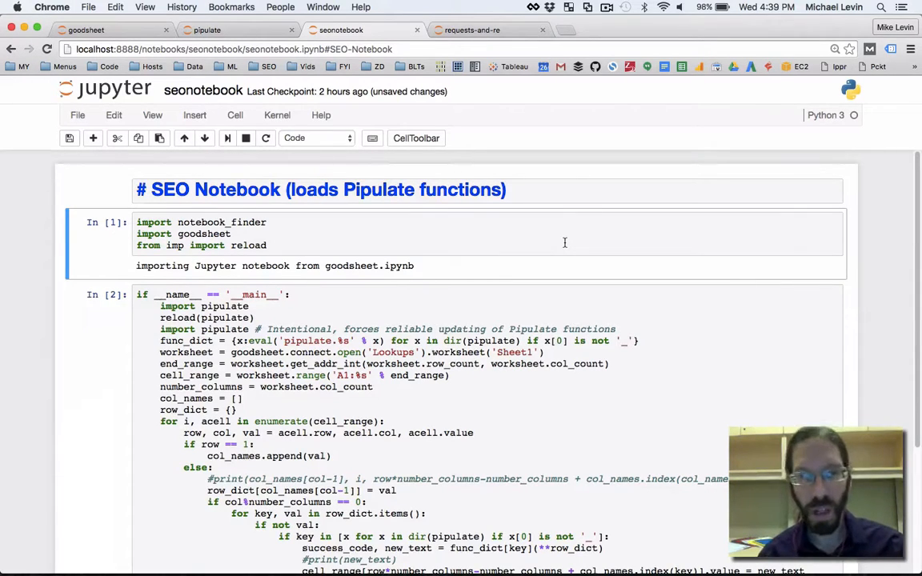
scroll("down", 3)
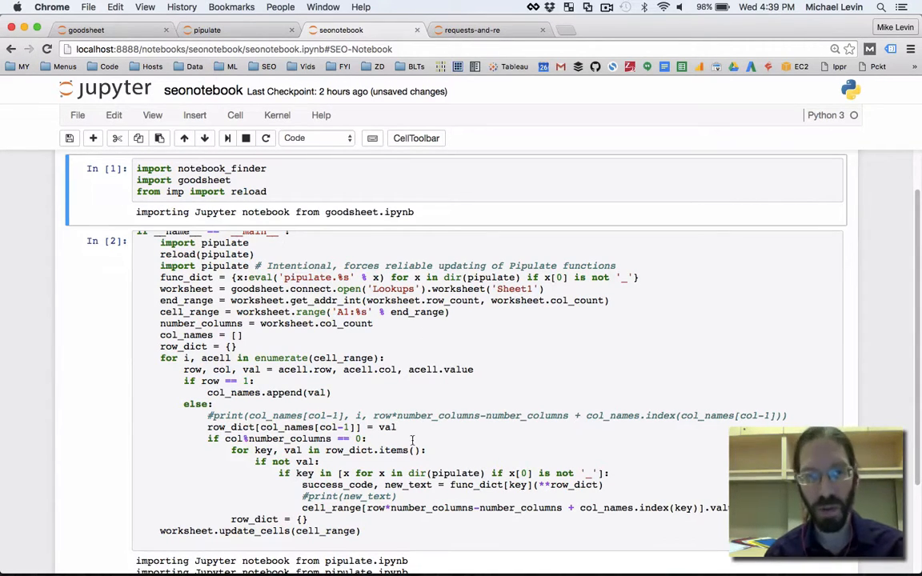
mouse_move(154, 384)
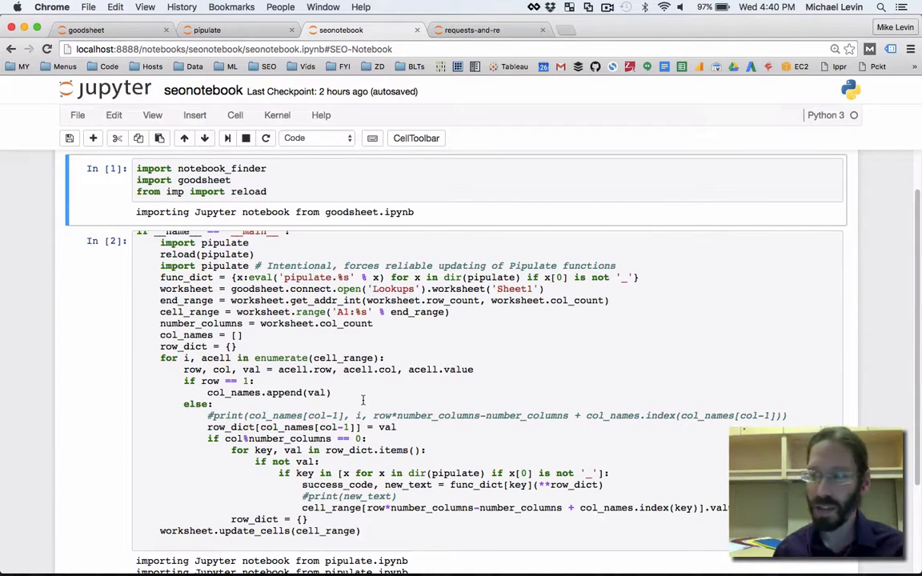
scroll("up", 3)
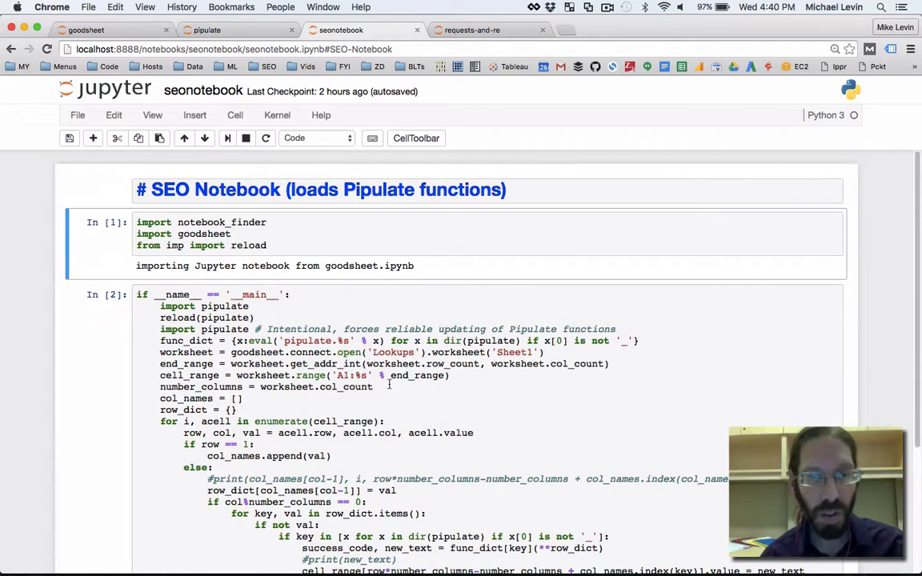
scroll("down", 3)
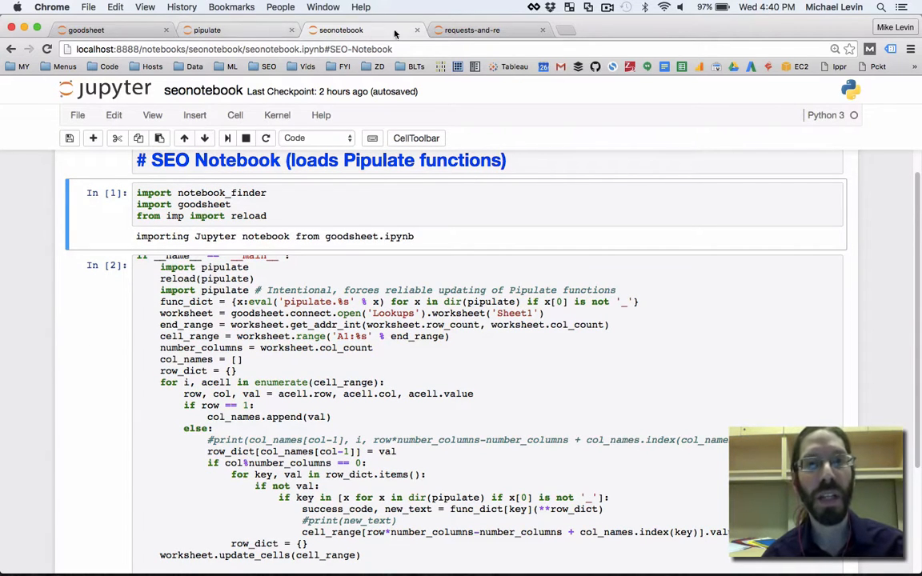
left_click(232, 29)
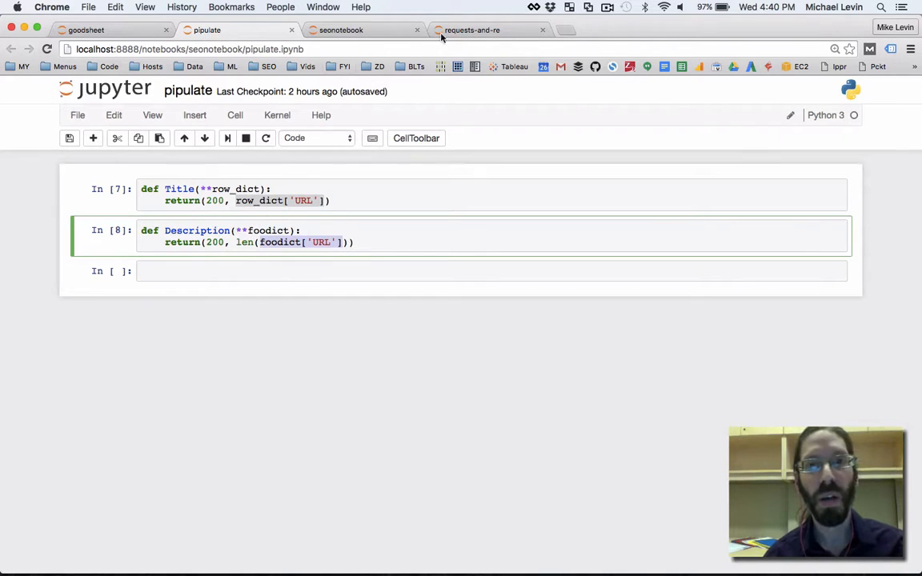
left_click(472, 28)
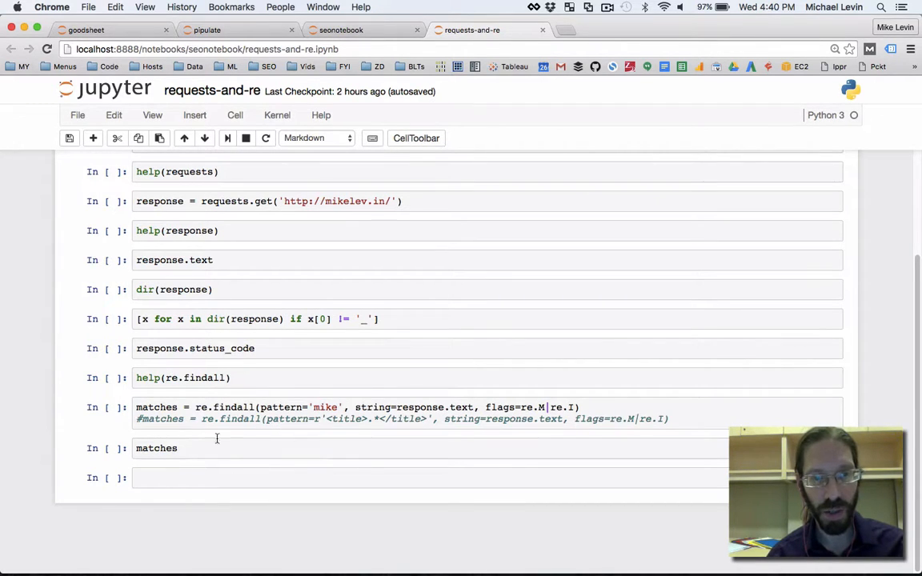
mouse_move(480, 403)
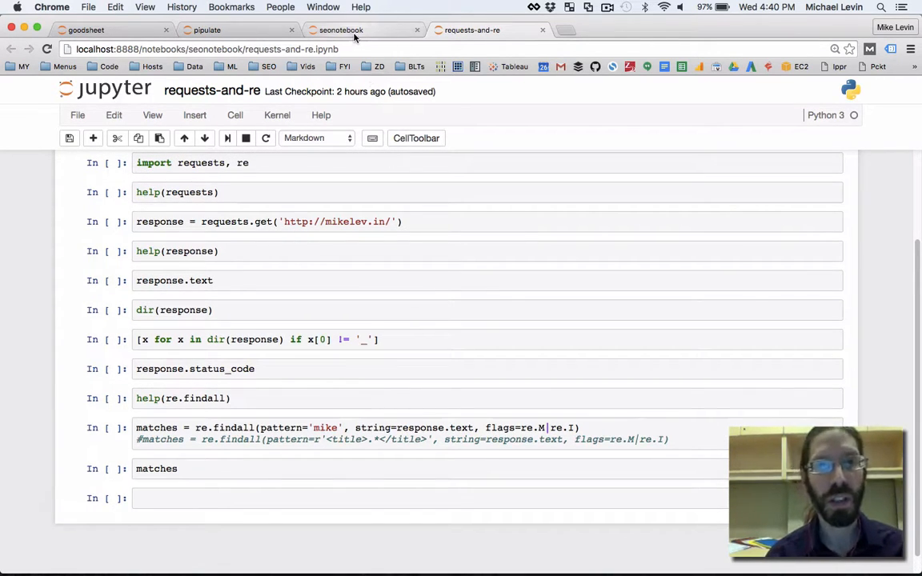
left_click(339, 29)
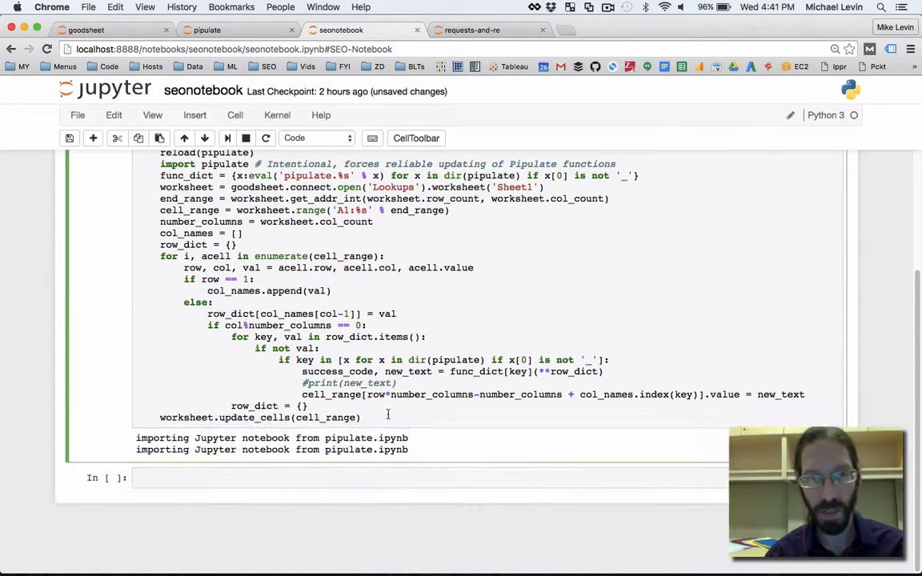
Move the row expression into a cell_address variable and index cell_range[cell_address] with it.
double_click(392, 393)
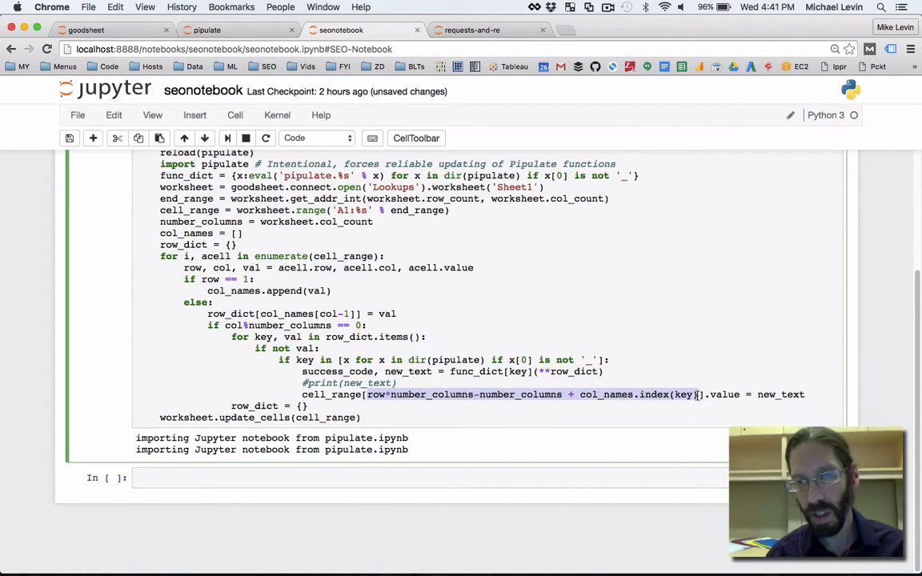
key("cmd+x")
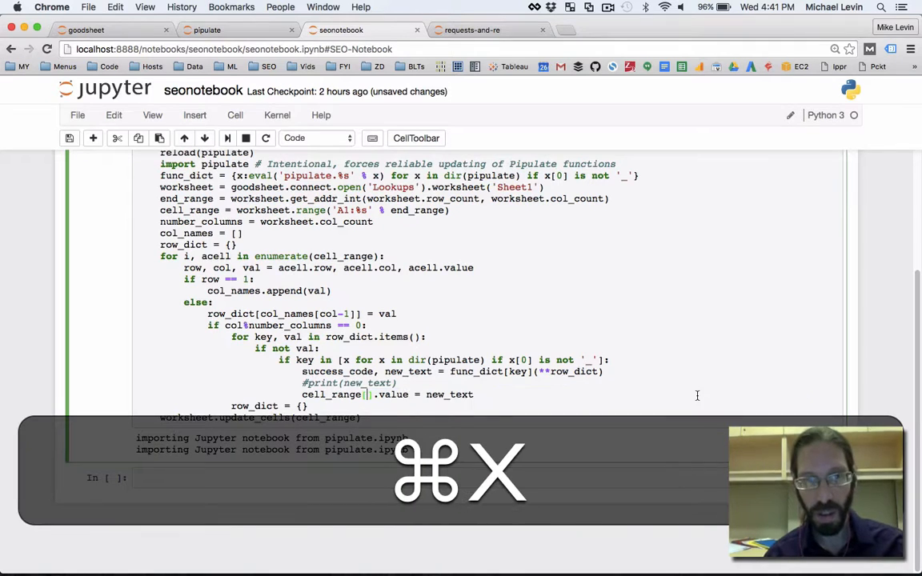
key("cmd+x")
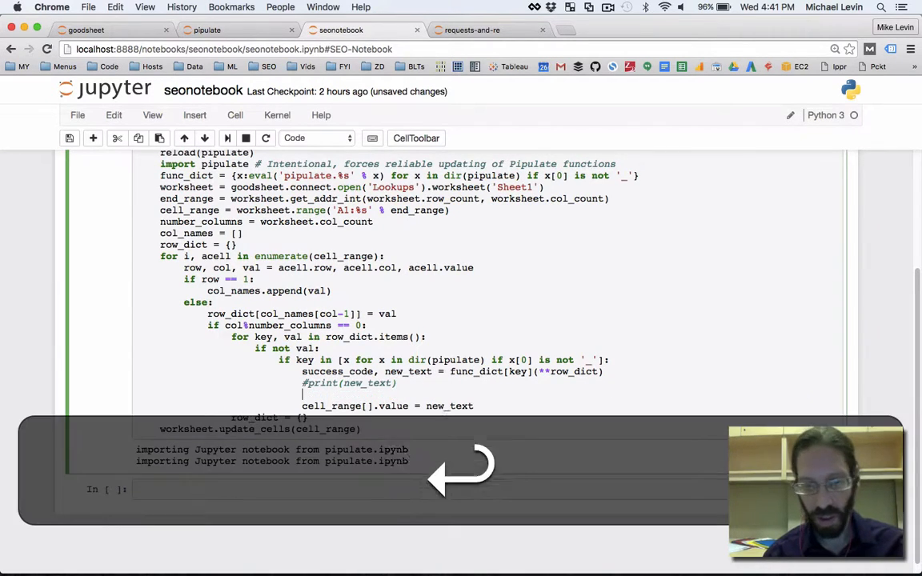
type("row*number_columns-number_columns + col_names.index(key)")
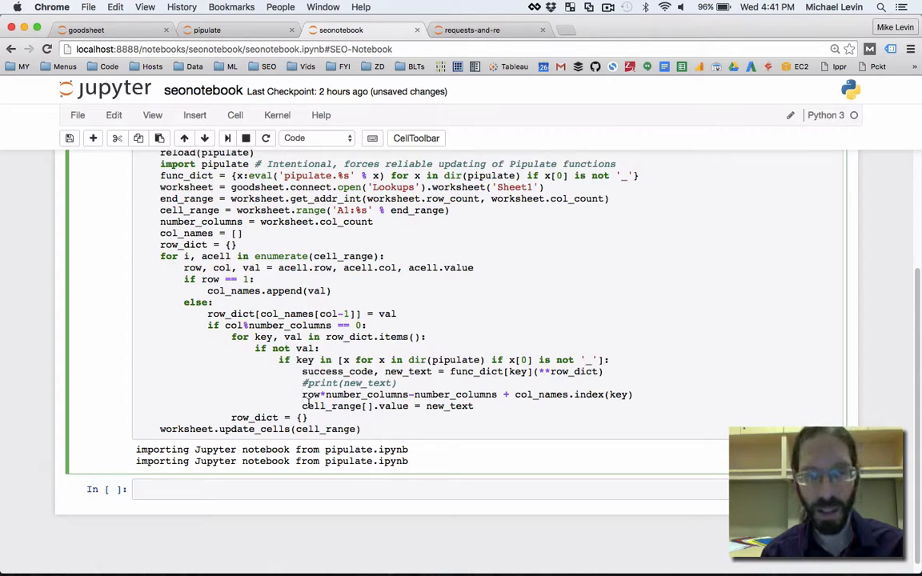
type("address =")
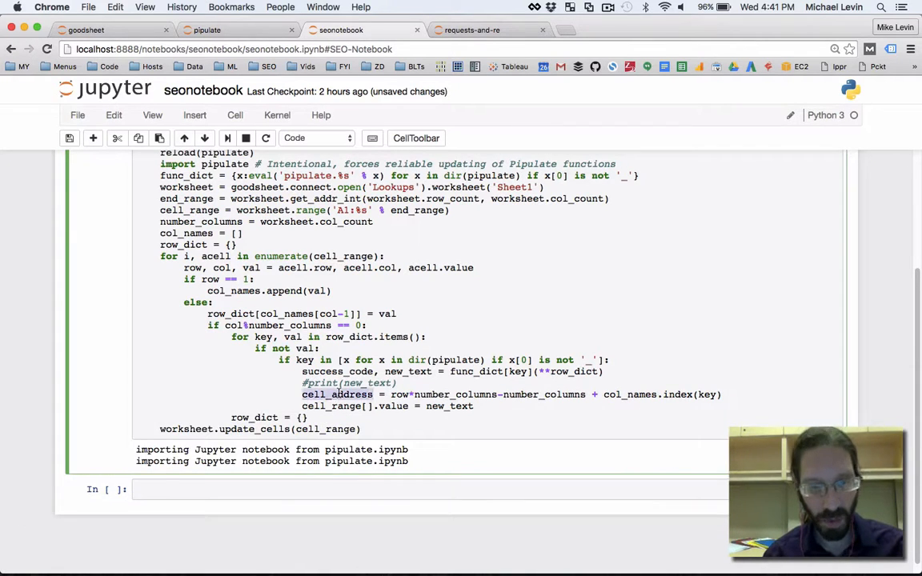
key("cmd+v")
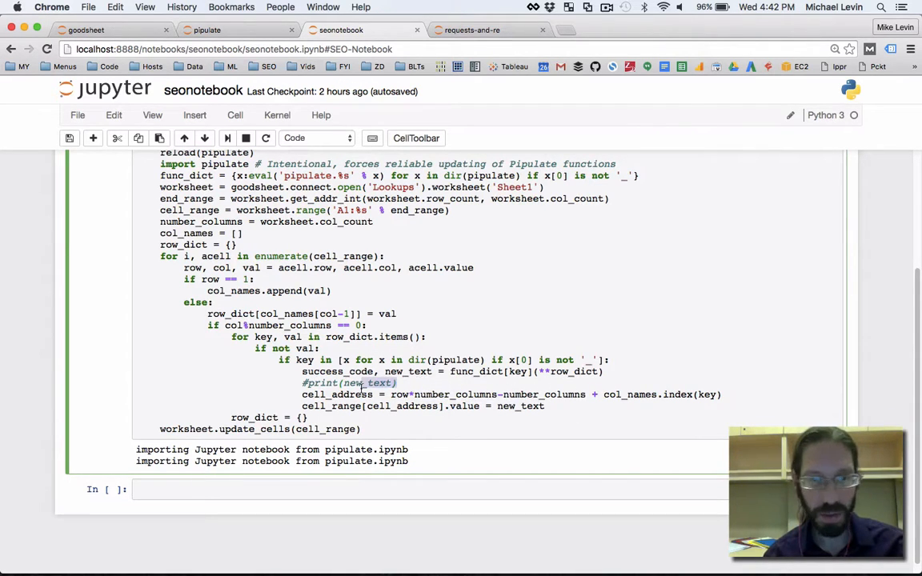
Delete the commented-out #print(new_text) line and save the notebook.
triple_click(349, 382)
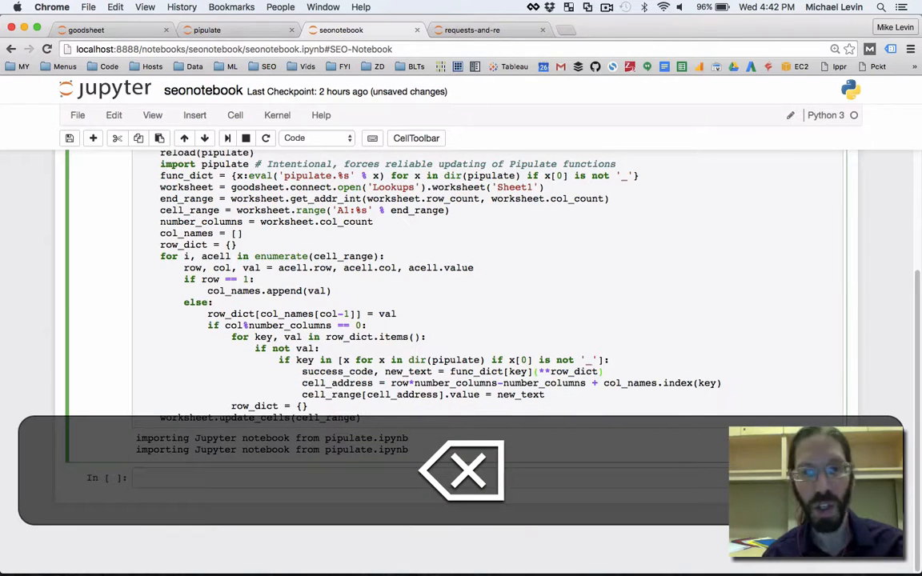
left_click(70, 137)
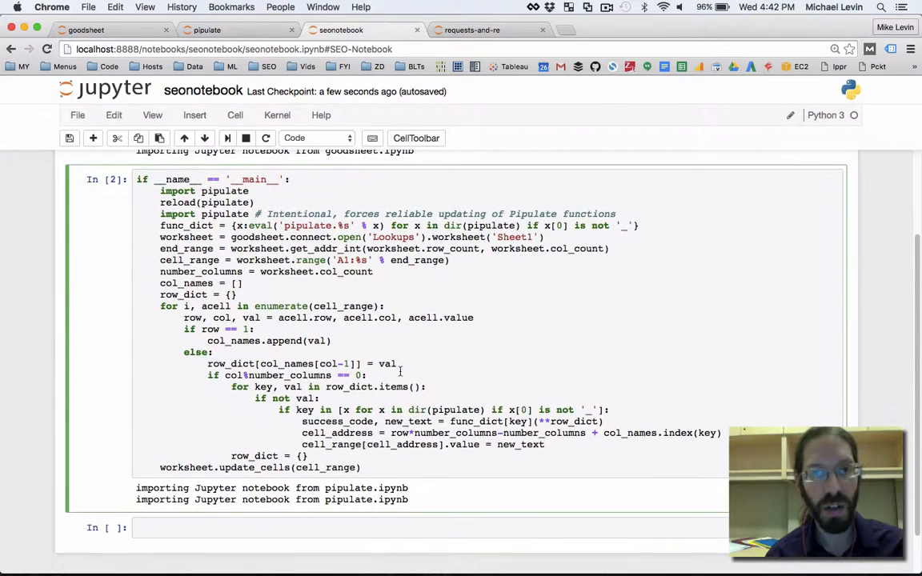
Show pipulate's Title and Description functions beside the Lookups sheet.
left_click(206, 29)
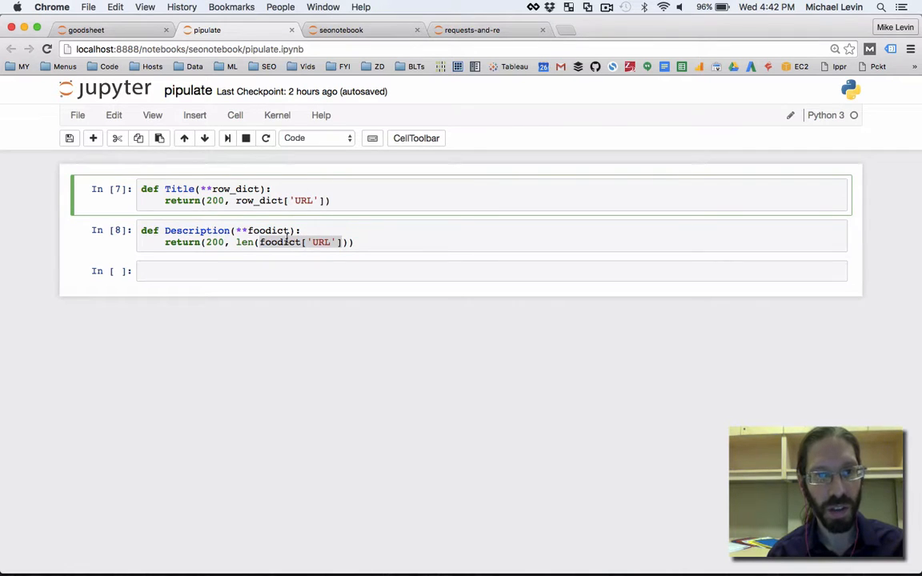
double_click(179, 189)
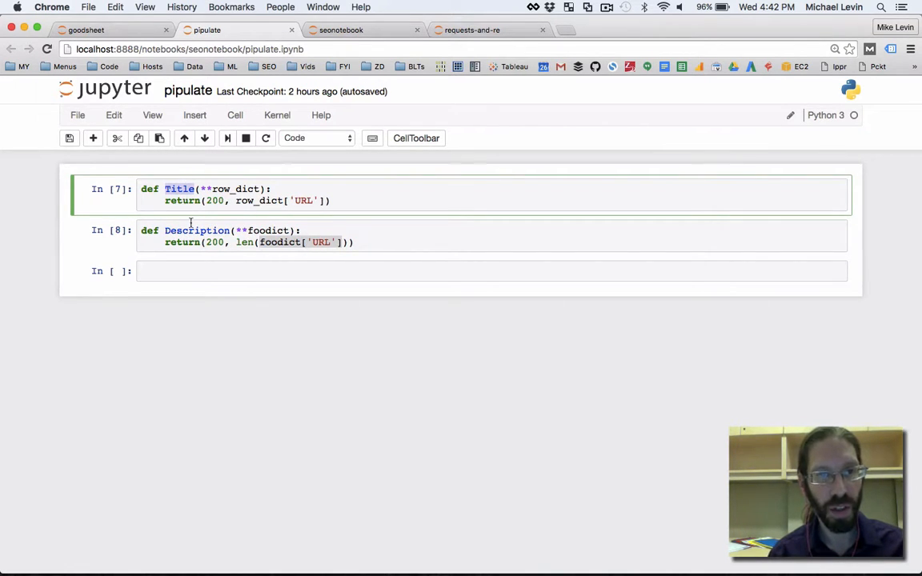
left_click(195, 230)
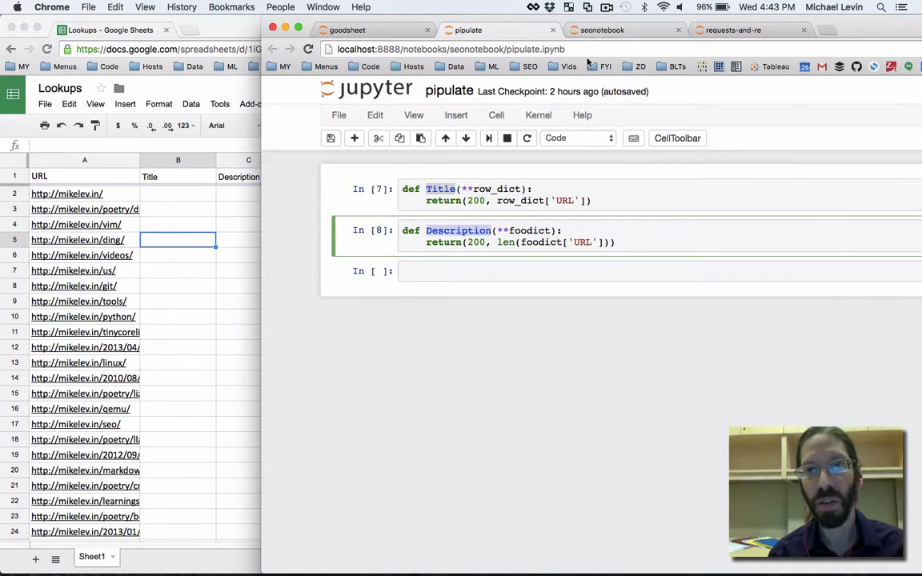
Restart the seonotebook kernel and run every cell to refill the sheet columns.
left_click(623, 29)
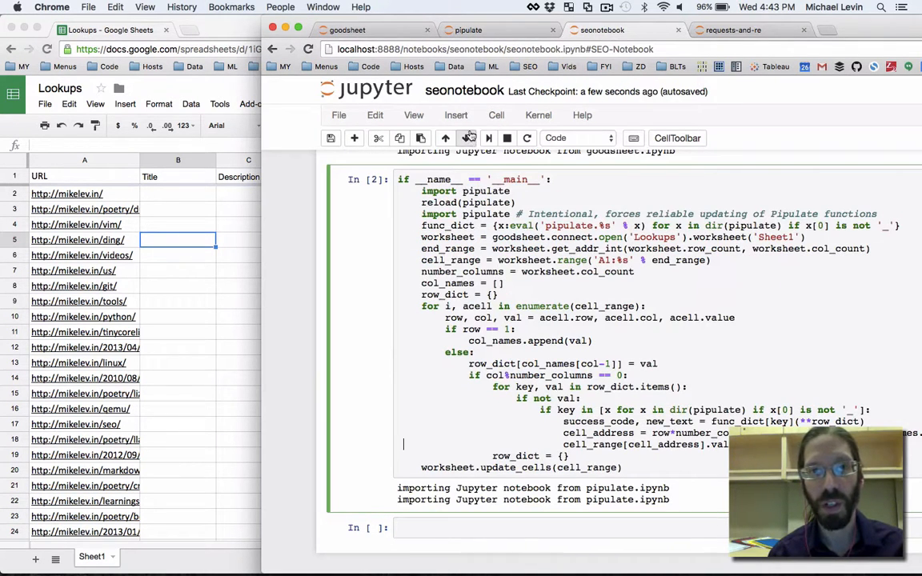
left_click(537, 115)
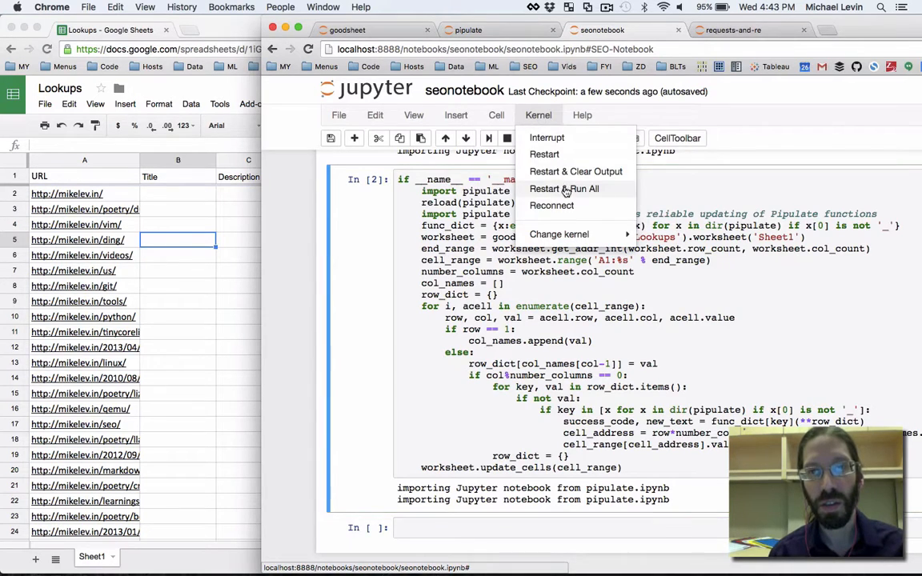
left_click(563, 189)
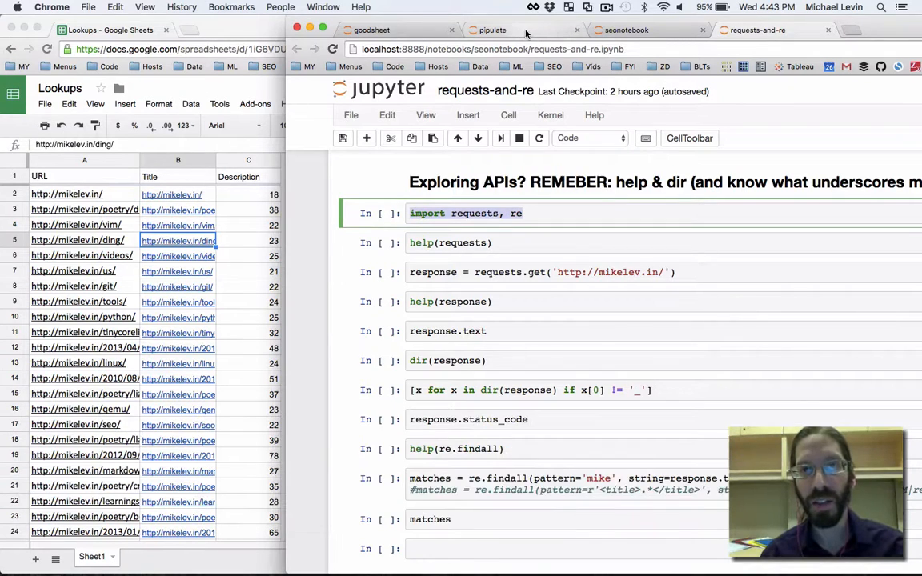
Add a top cell 'import requests, re' to the pipulate notebook and save it.
left_click(493, 29)
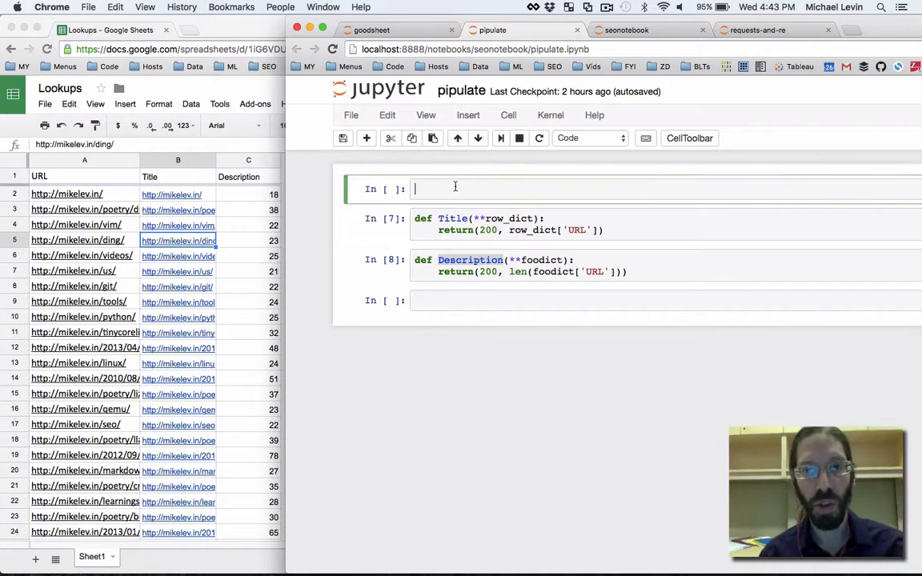
type("import requests, re")
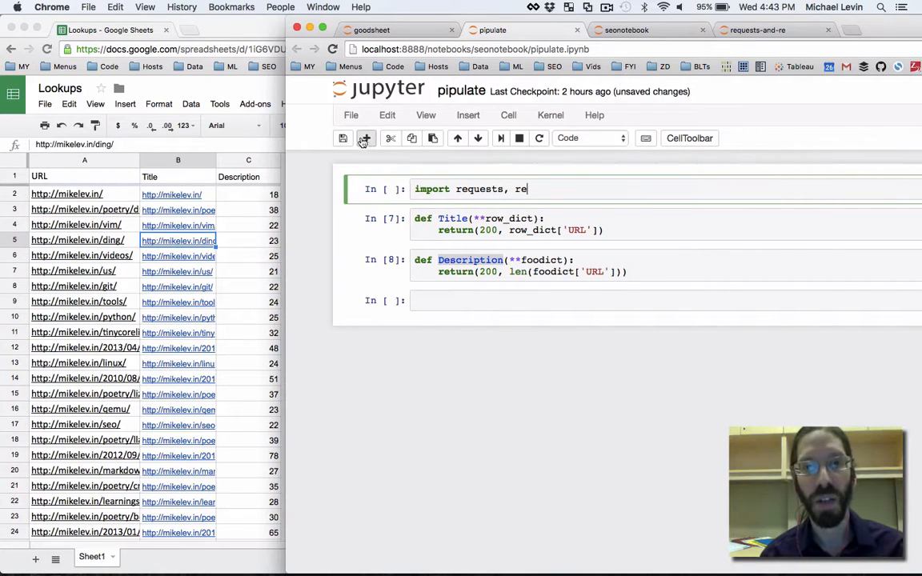
left_click(342, 138)
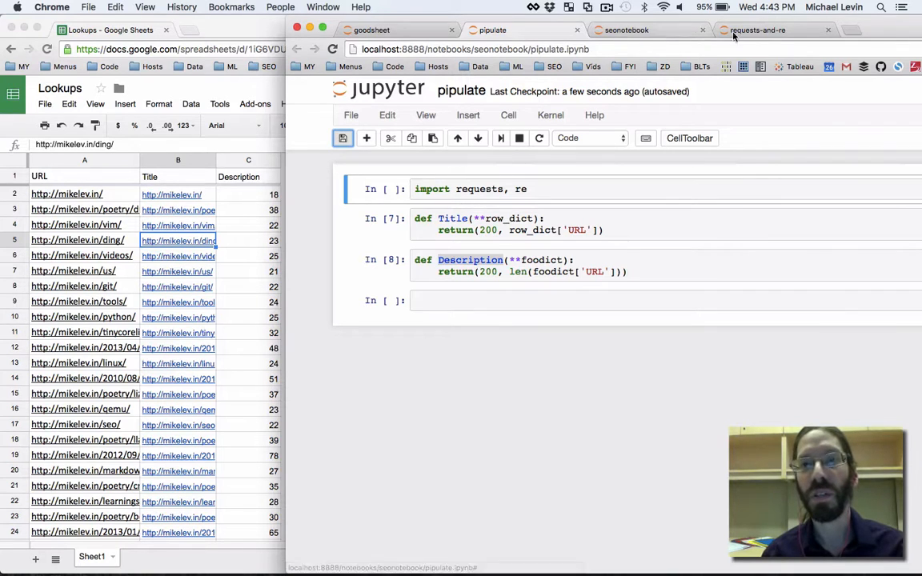
Review the homepage-fetching cell in requests-and-re, then return to pipulate.
left_click(759, 29)
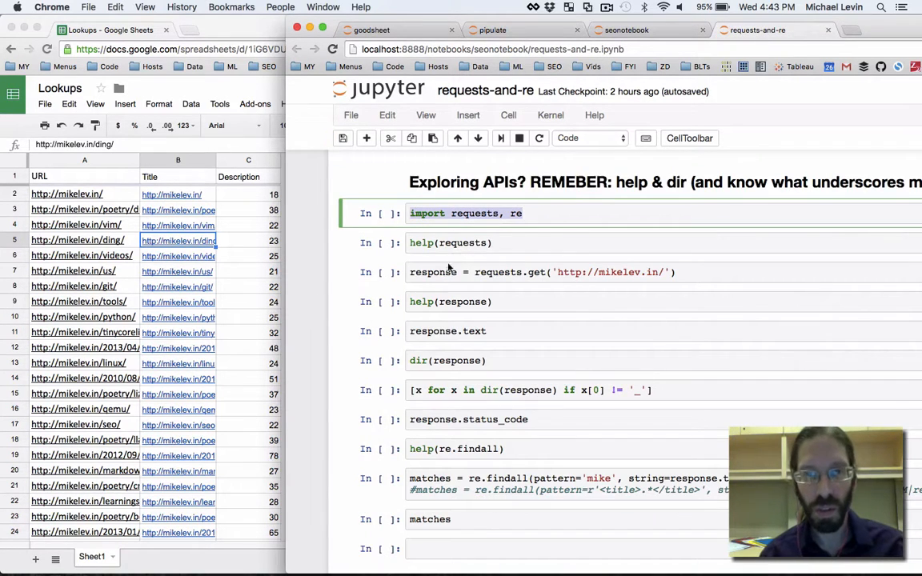
left_click(544, 272)
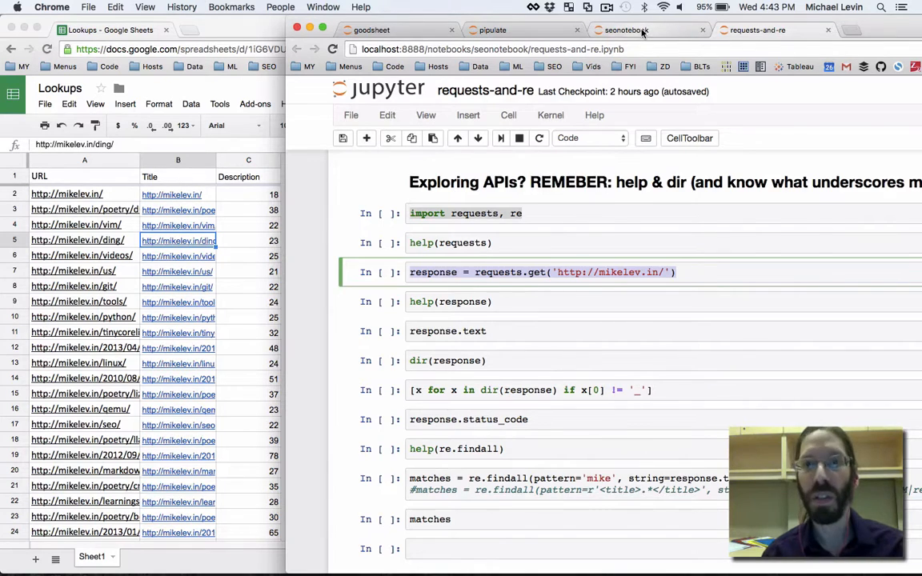
left_click(625, 29)
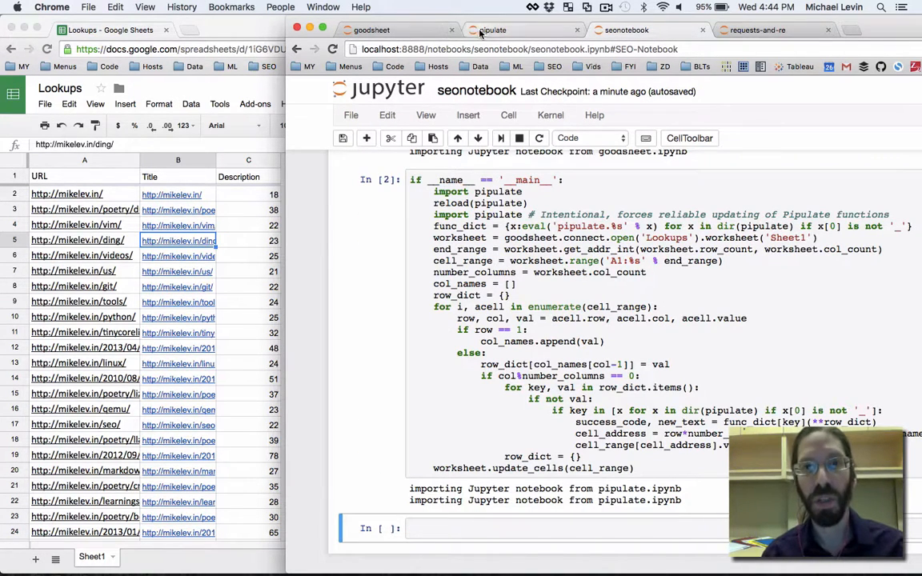
left_click(492, 29)
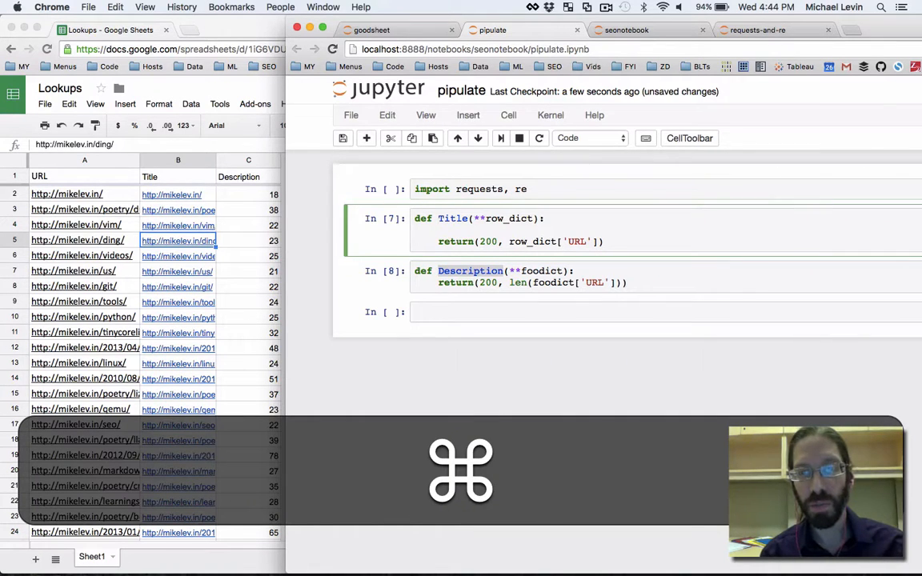
Make Title call response = requests.get(row_dict['URL']) before returning.
type("response = requests.get('http://mikelev.in/')")
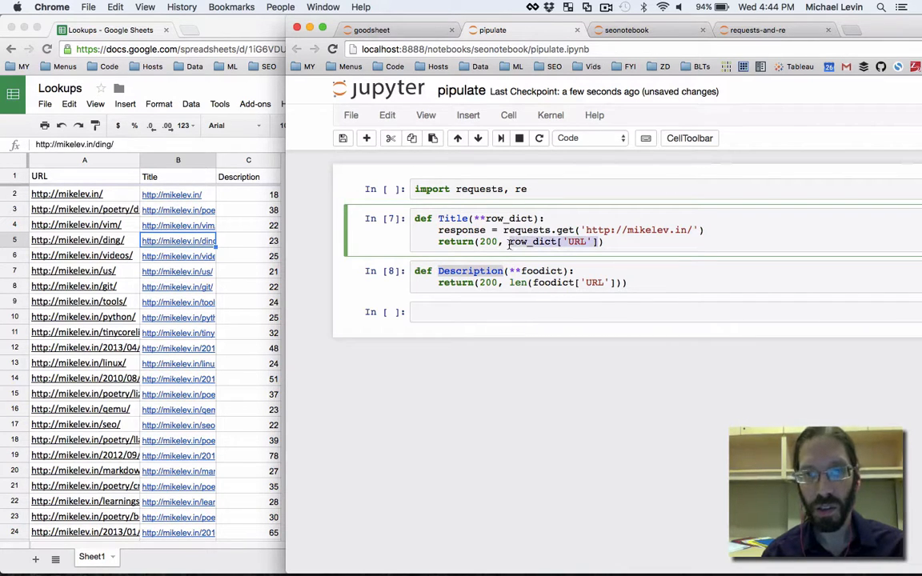
key("cmd+x")
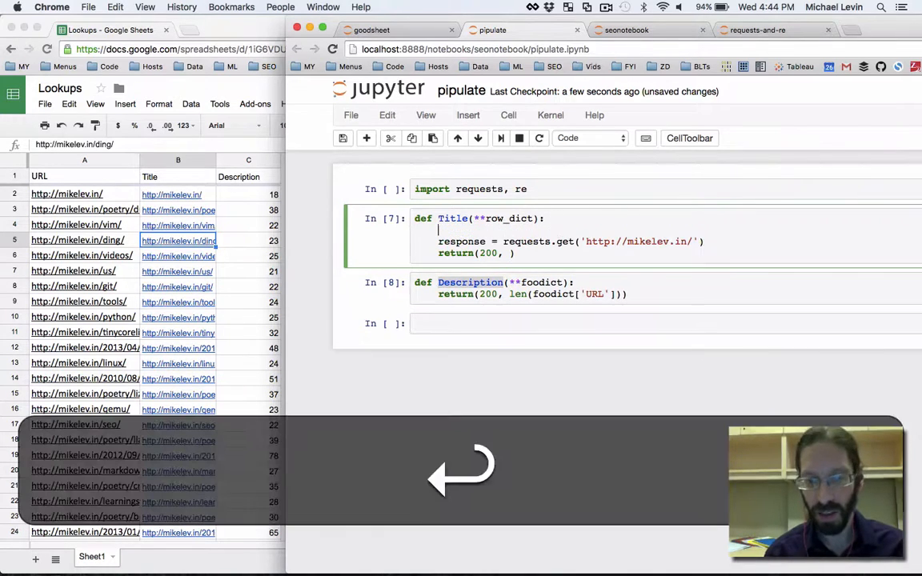
type("row_dict['URL']")
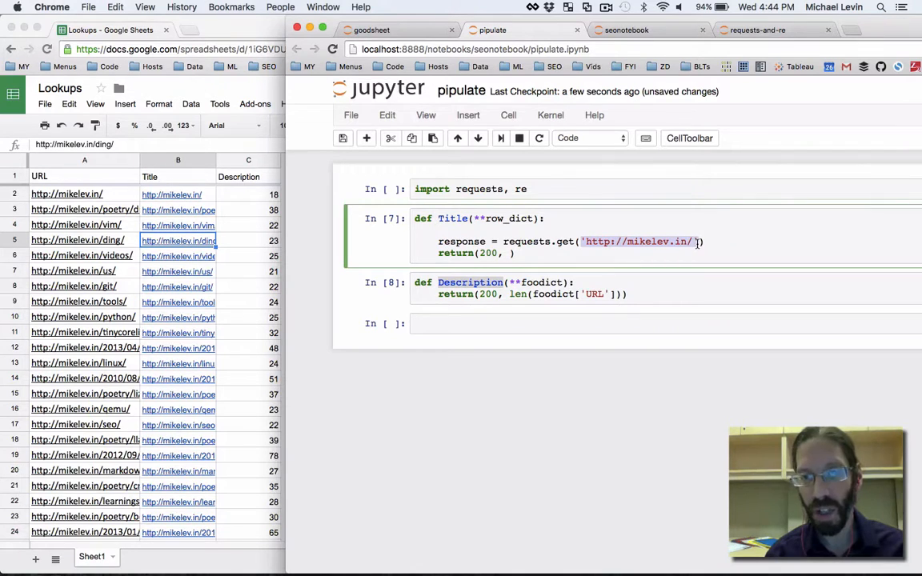
key("cmd+v")
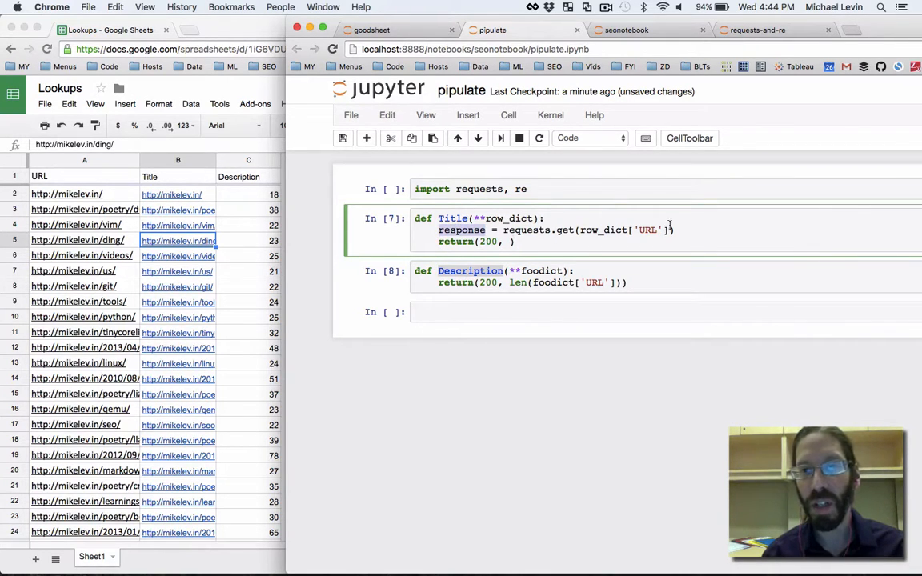
Copy the title-matching re.findall line from the requests-and-re notebook.
left_click(755, 28)
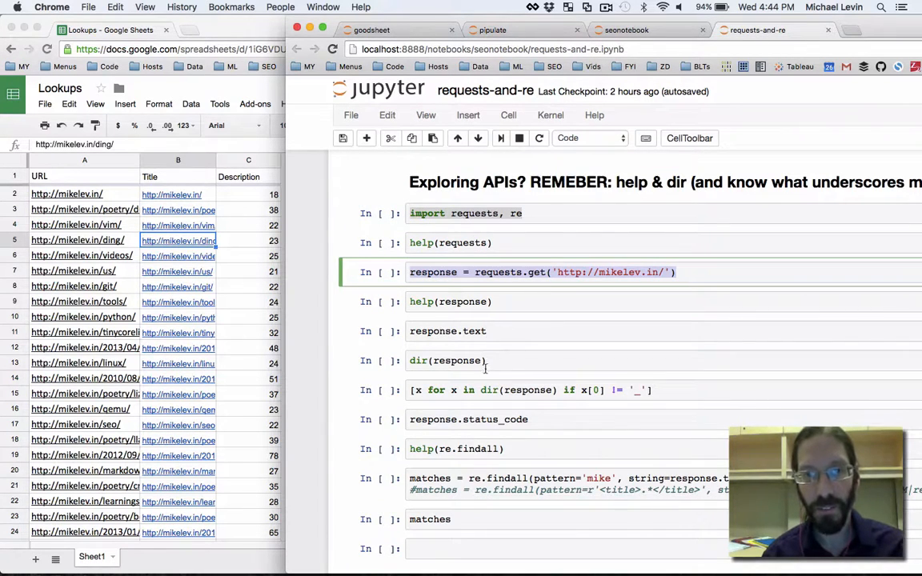
scroll("down", 3)
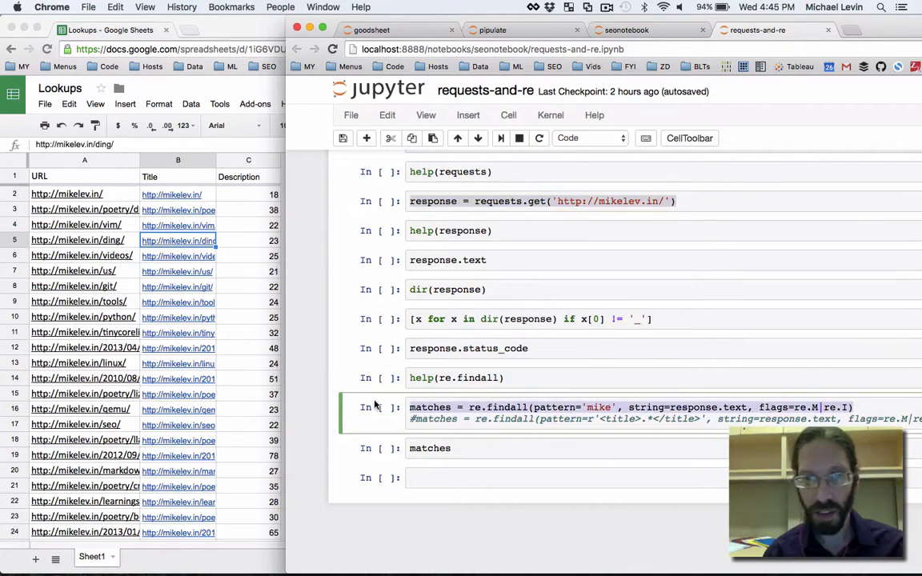
key("cmd+c")
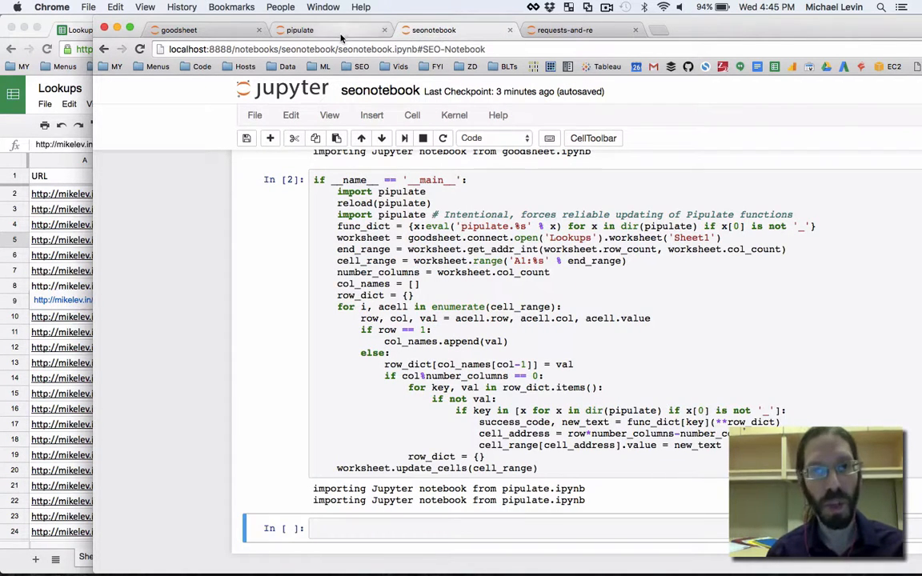
Add matches = re.findall with the <title>(.*)</title> pattern on response.text, flags re.M|re.I.
left_click(301, 29)
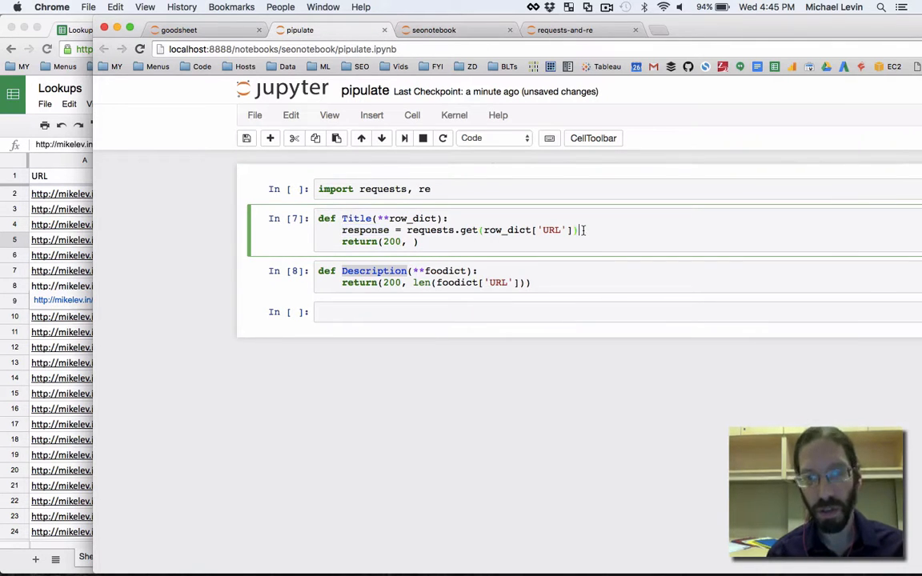
type("matches = re.findall(pattern=r'<title>.*</title>', string=response.text, flags=re.M|re.I)")
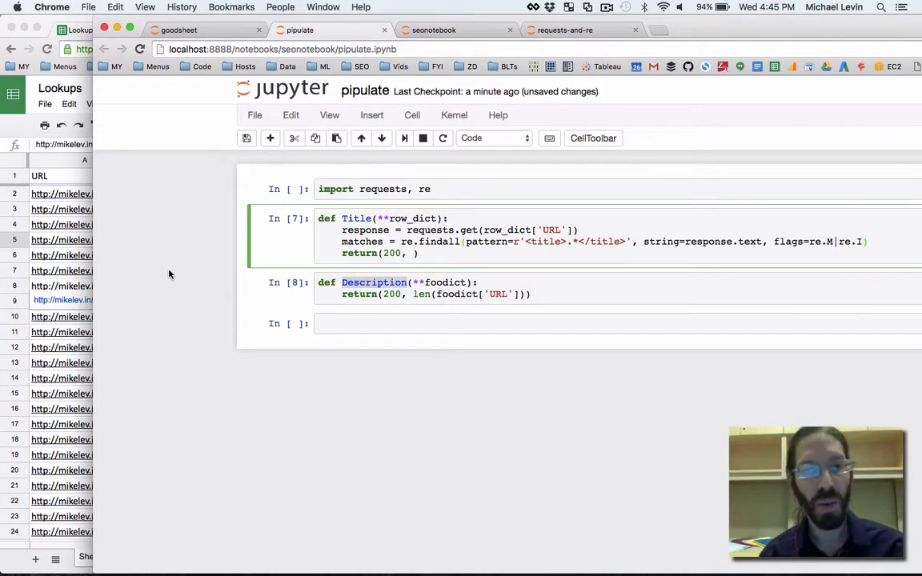
left_click(205, 29)
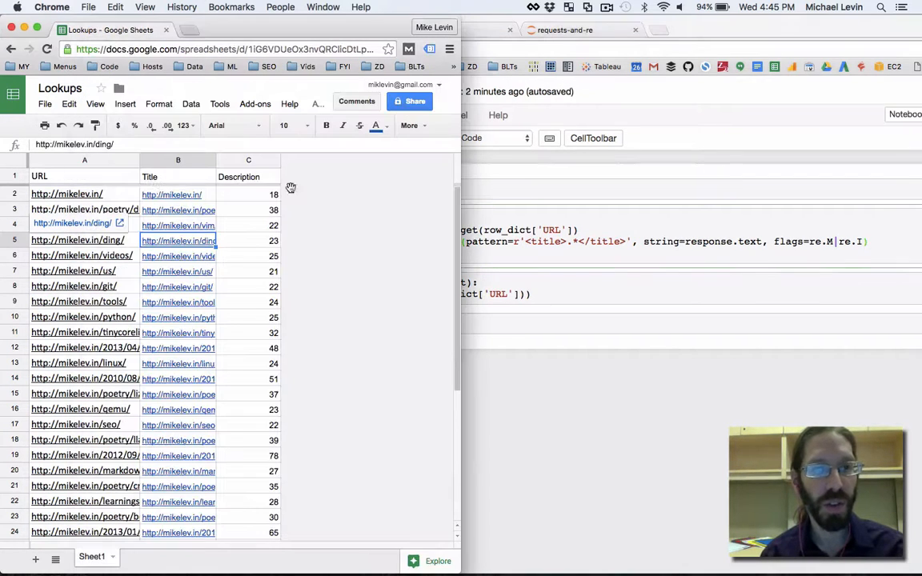
left_click(248, 160)
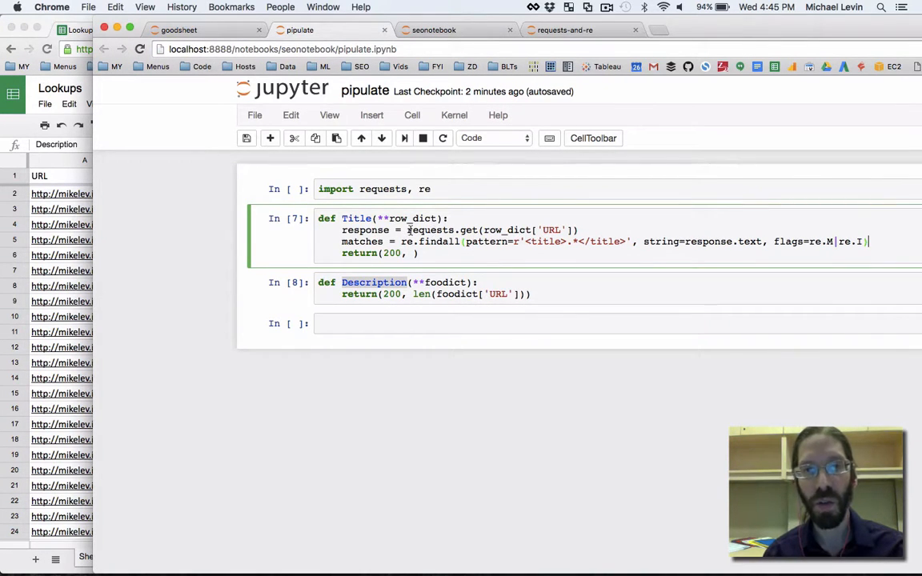
double_click(442, 231)
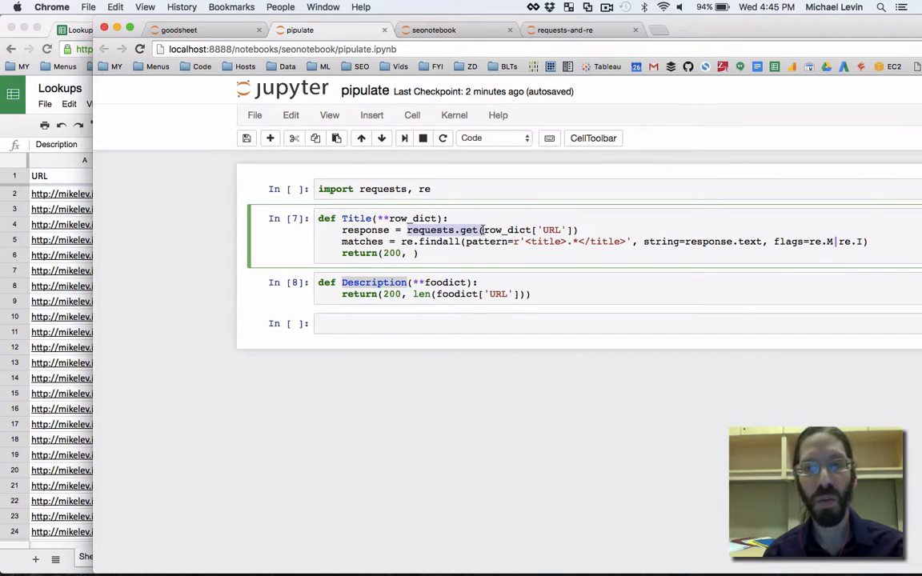
left_click(206, 29)
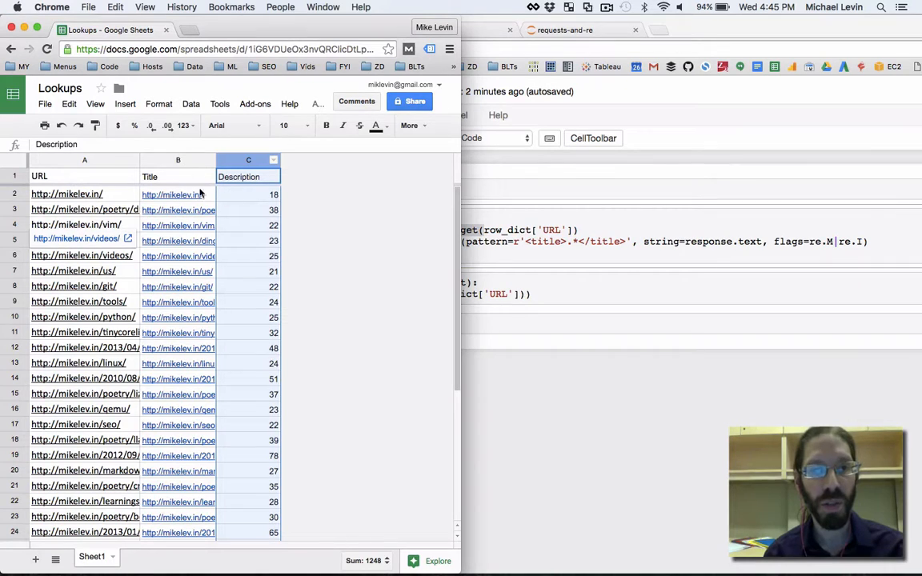
mouse_move(179, 278)
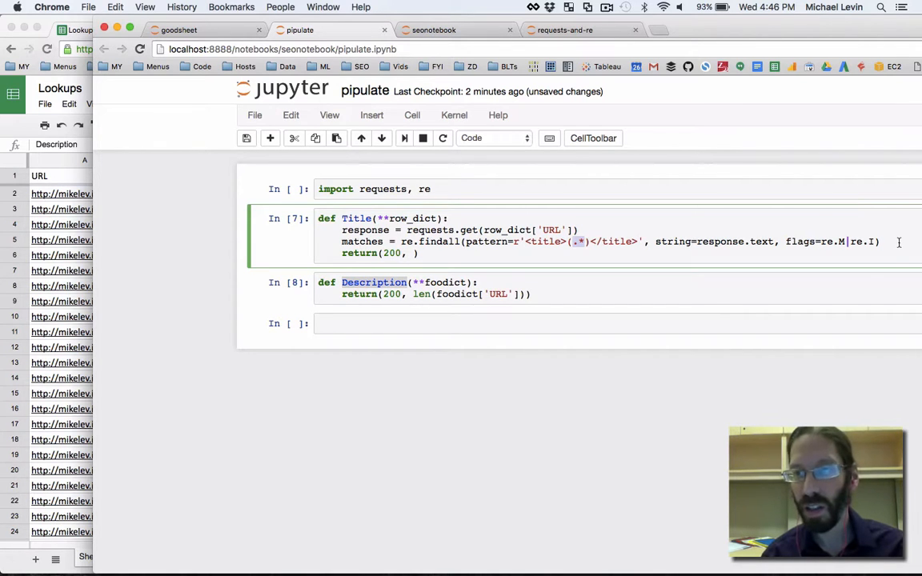
Add 'if matches: return(200, matches[0]) else: return(200, None)' to Title.
type("if matches:")
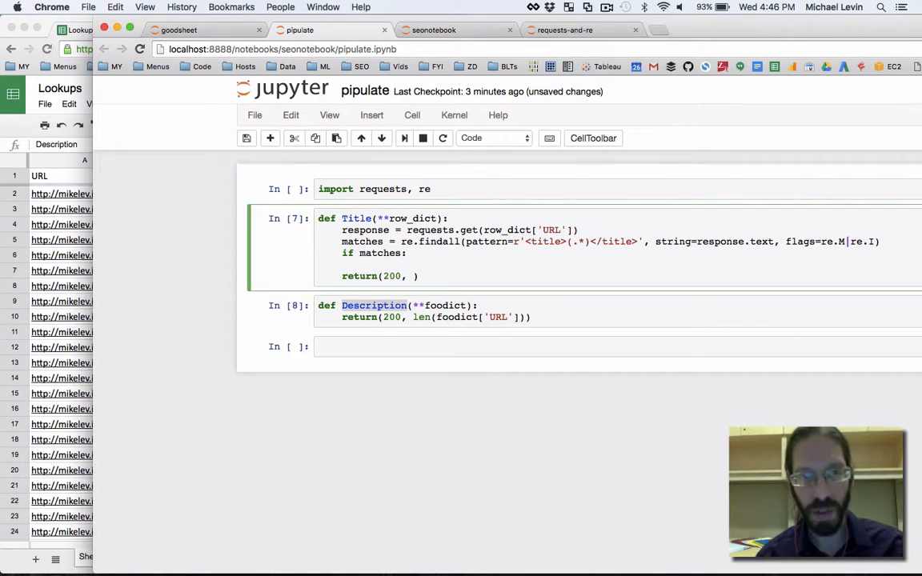
type("matches[")
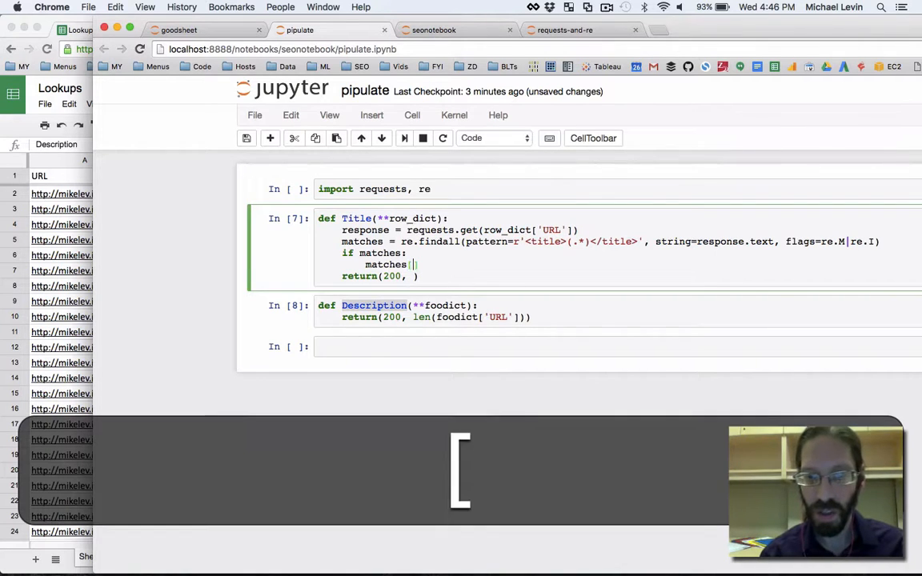
type("0")
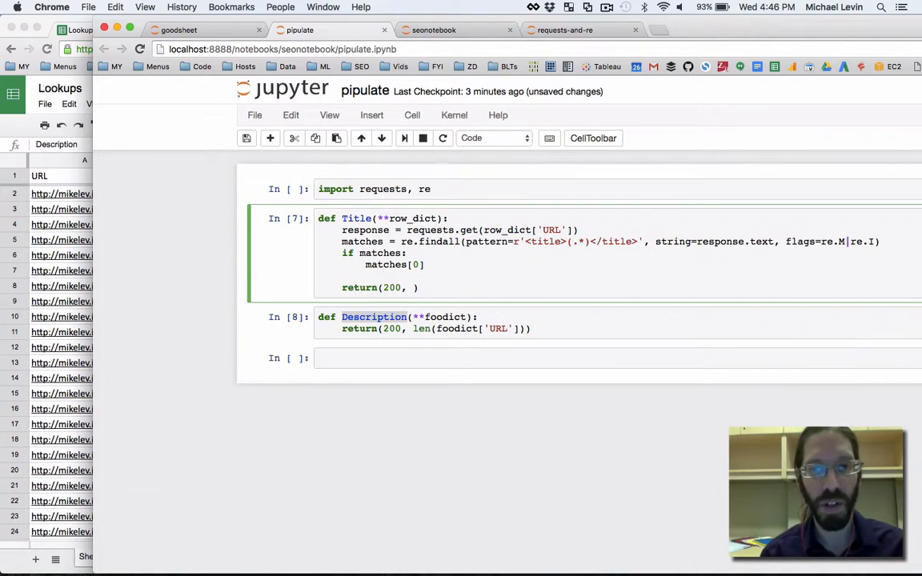
type("e")
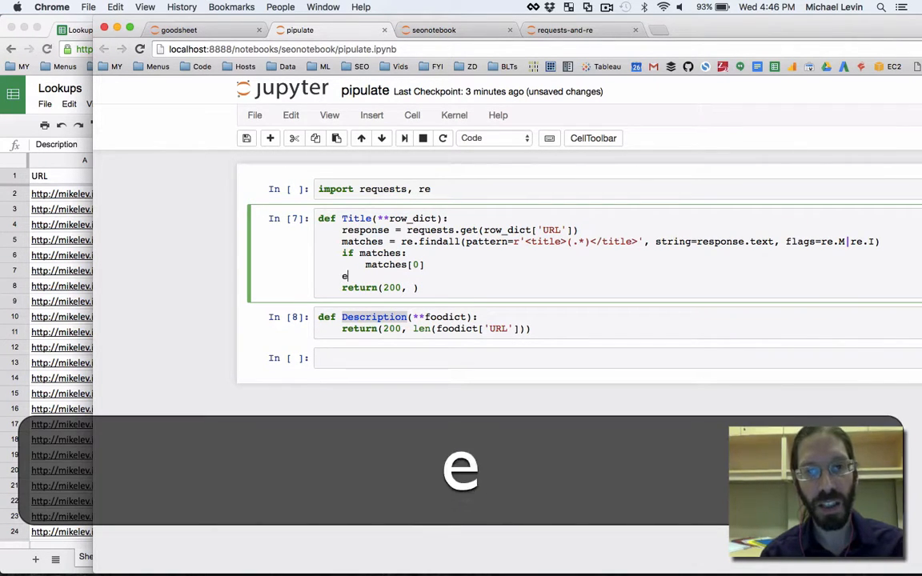
type("lse:")
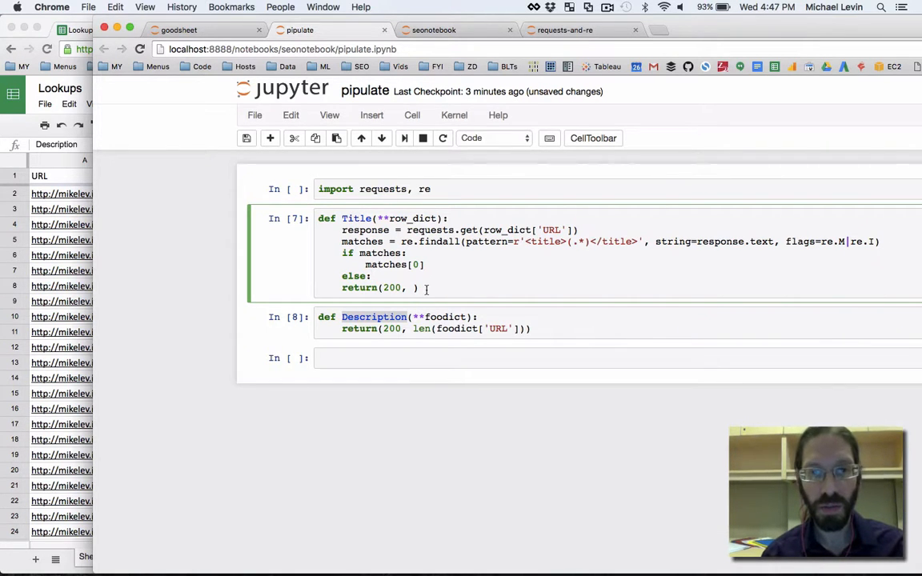
key("cmd+x")
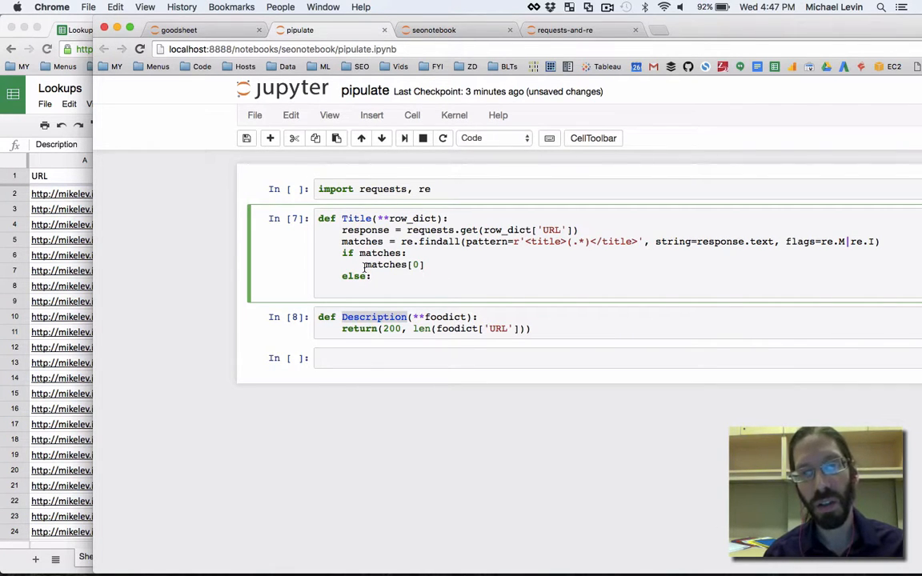
key("cmd+v")
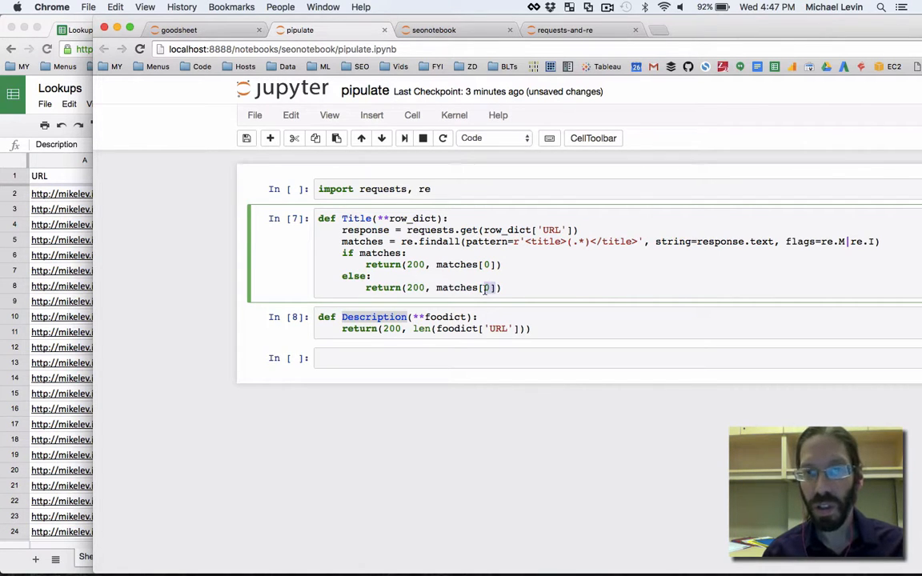
double_click(456, 288)
type("Non")
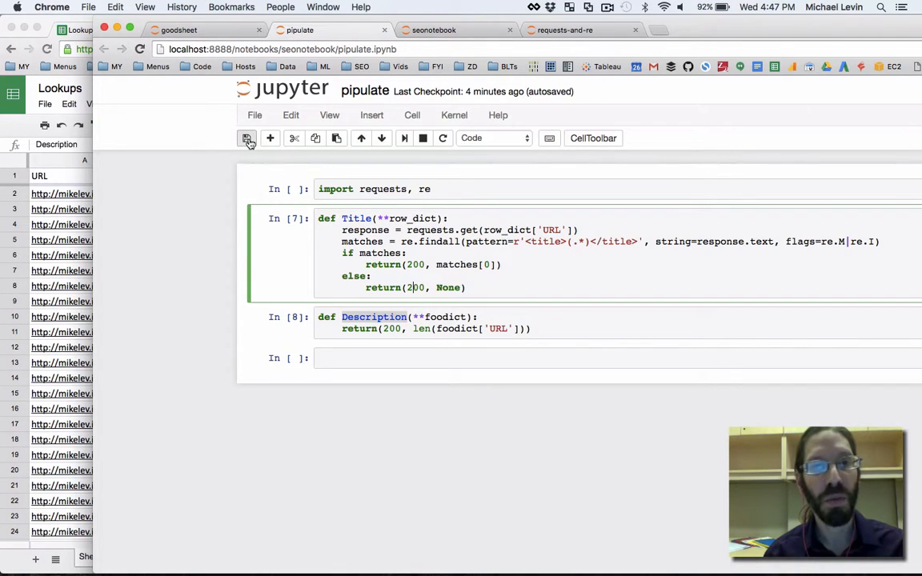
Save pipulate and switch to the seonotebook that updates the sheet.
left_click(246, 138)
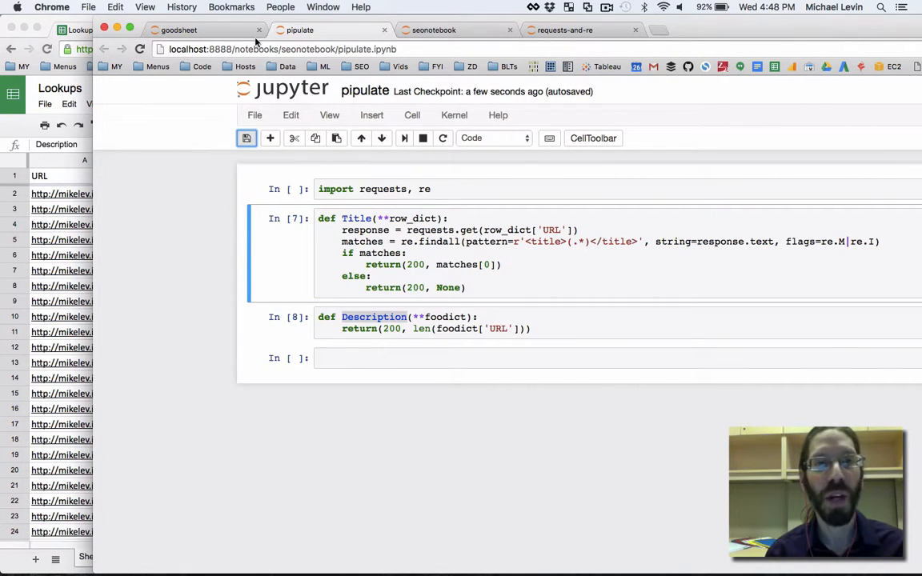
left_click(434, 28)
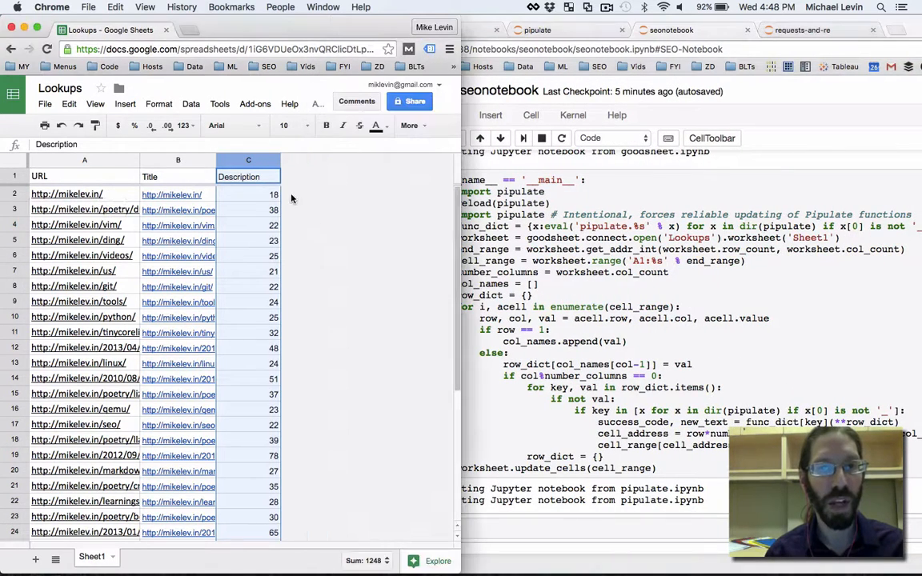
Delete the Description column from the Lookups sheet.
right_click(248, 160)
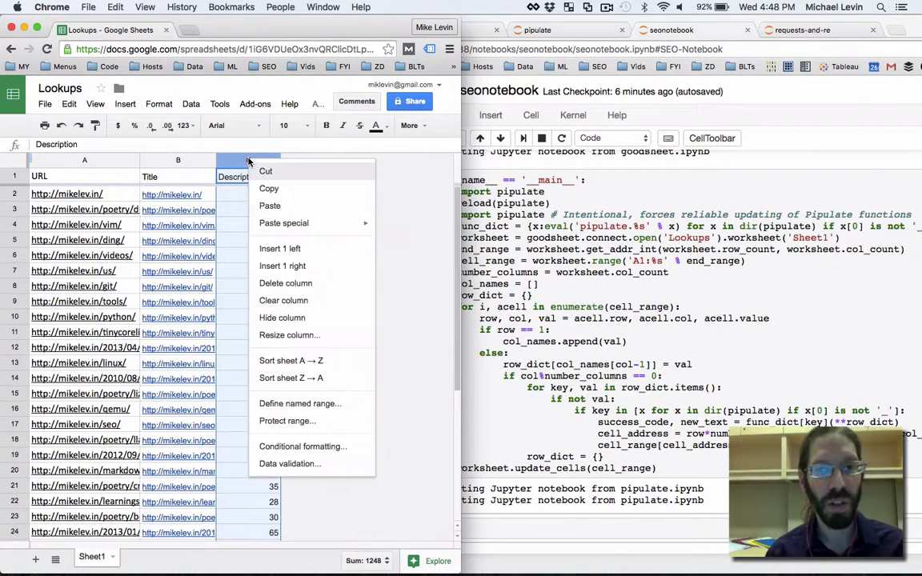
mouse_move(285, 284)
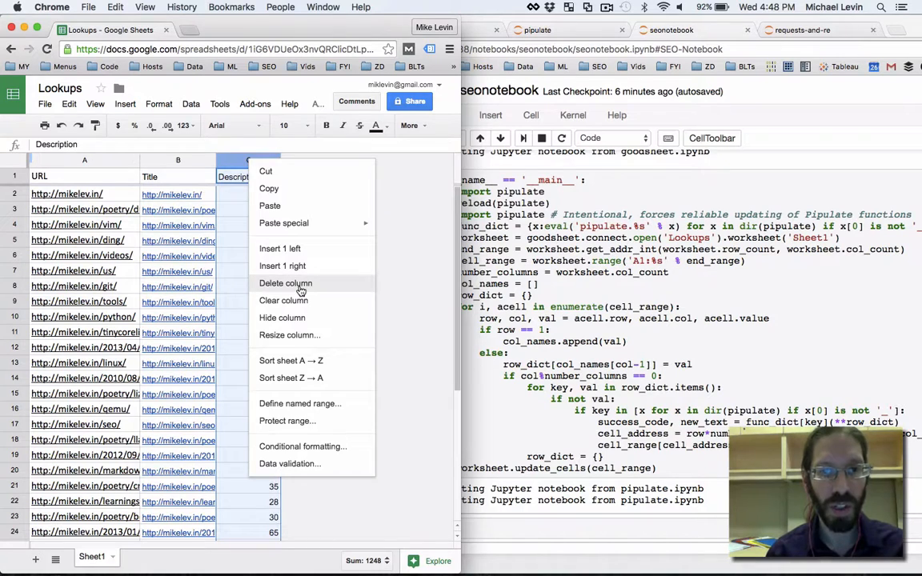
left_click(285, 283)
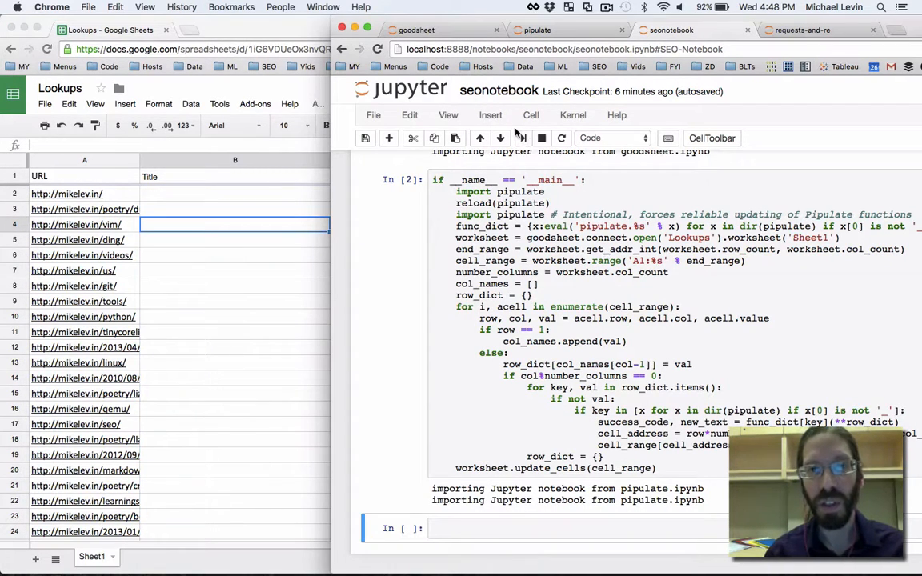
Restart the seonotebook kernel and run all cells, watching for titles to fill.
left_click(573, 116)
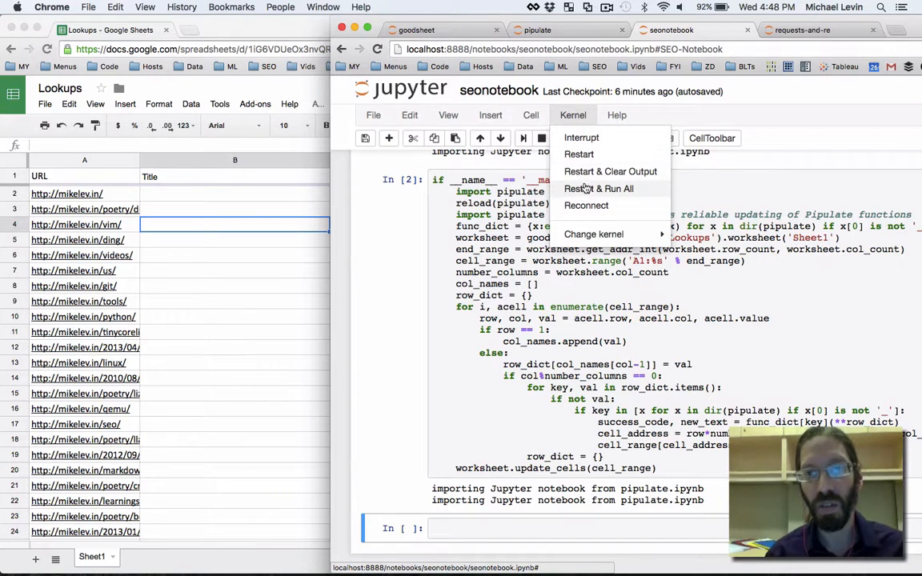
mouse_move(598, 189)
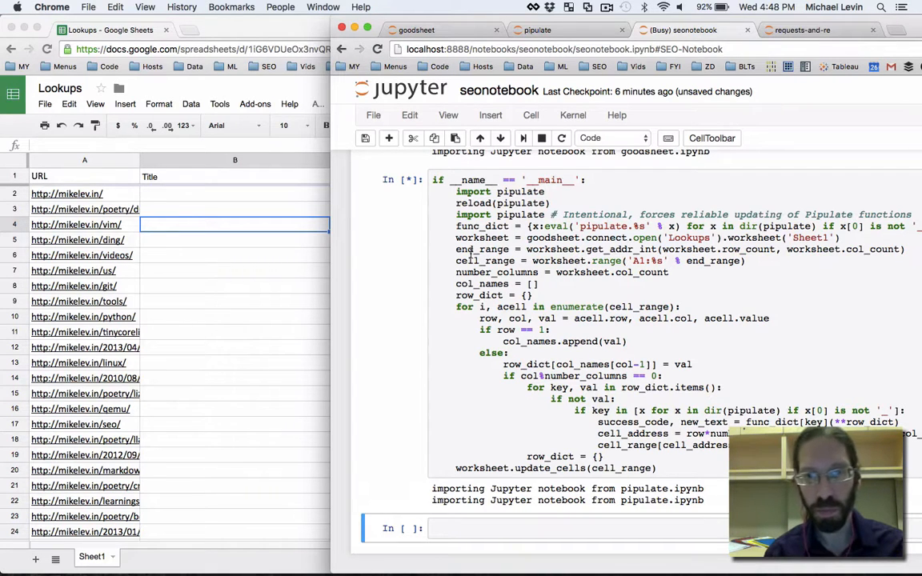
mouse_move(408, 271)
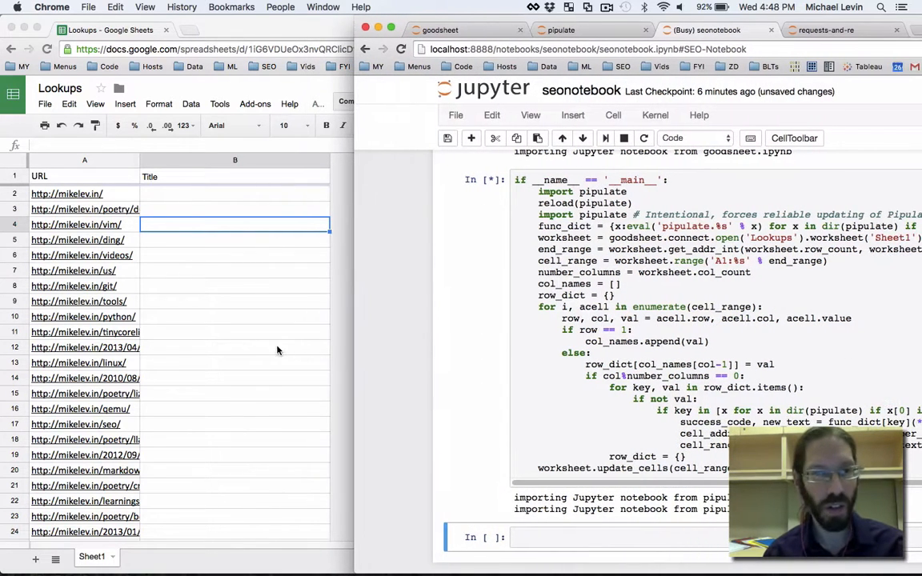
scroll("down", 3)
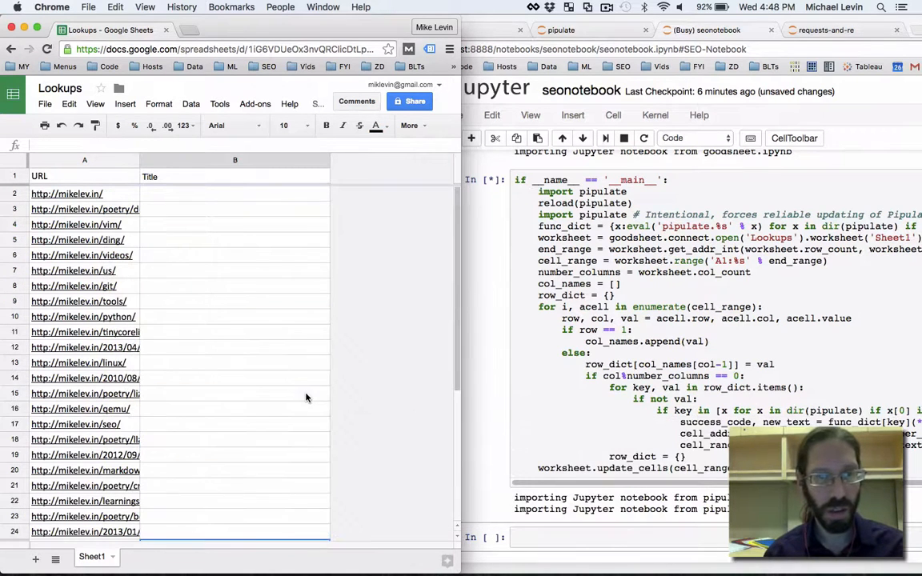
left_click(233, 301)
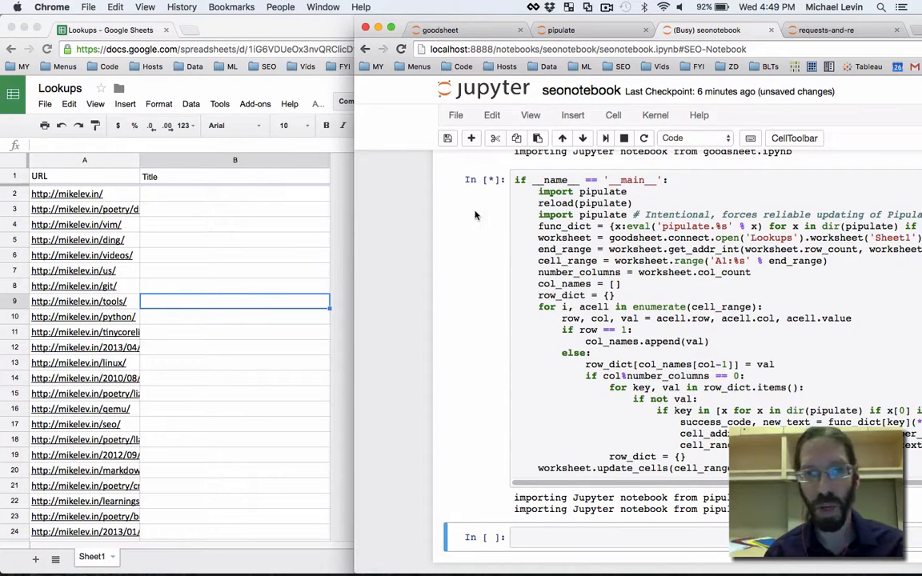
mouse_move(496, 362)
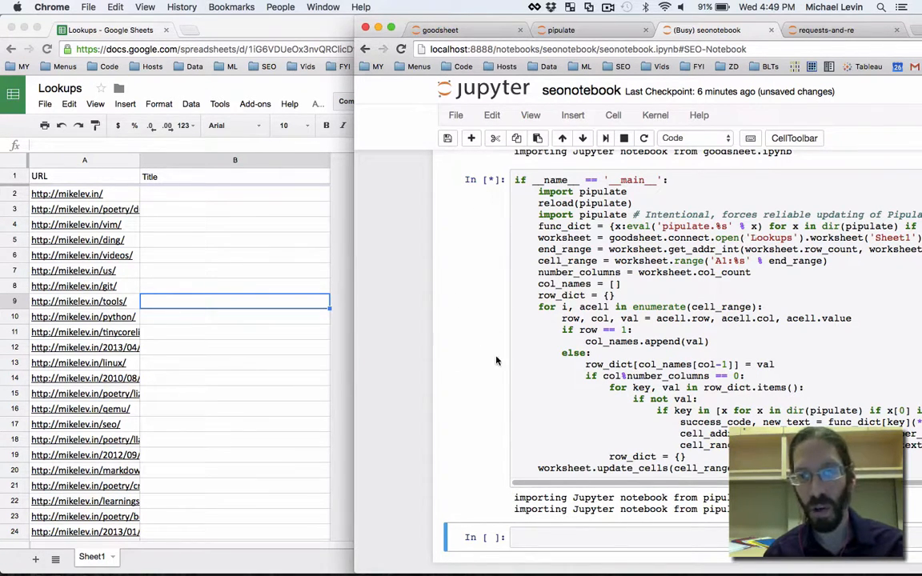
scroll("down", 3)
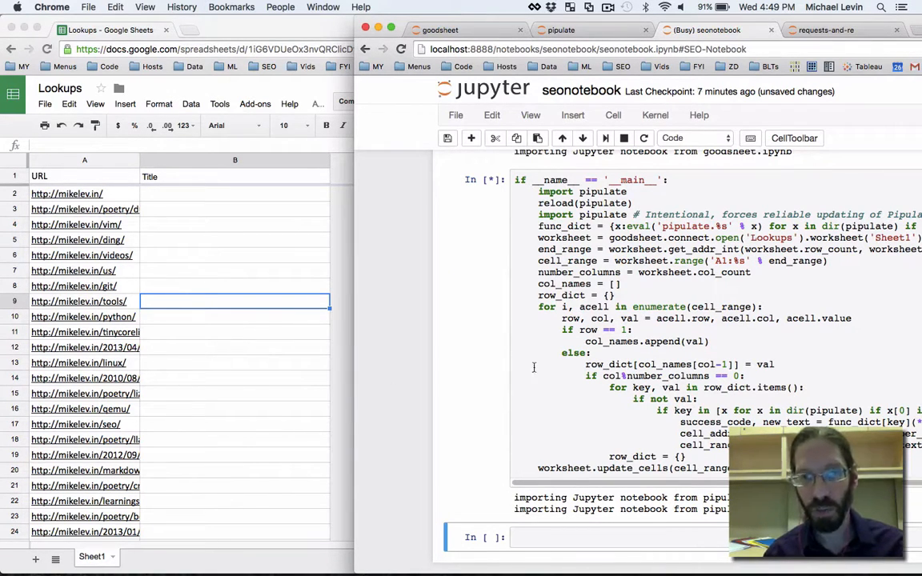
mouse_move(757, 310)
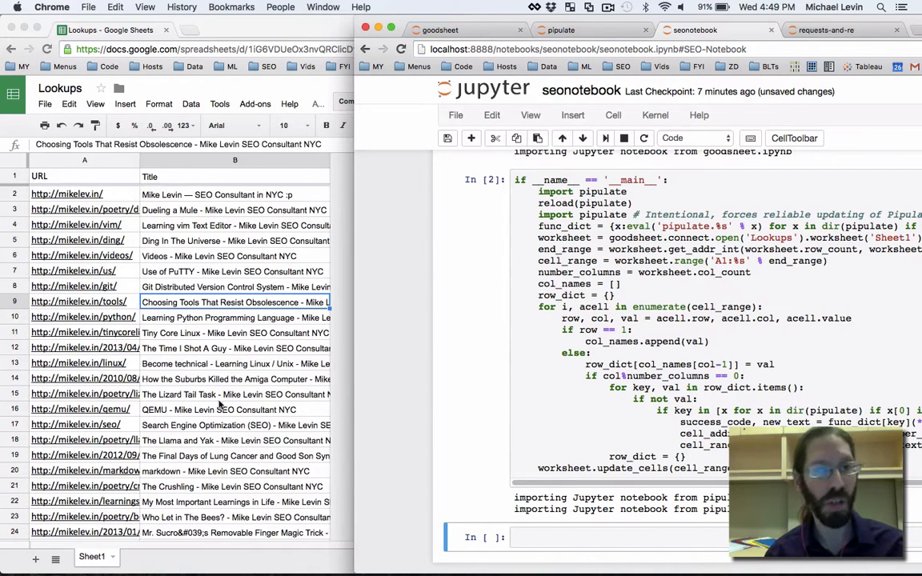
Add print(i) inside the loop over cell_range so each row index is echoed.
scroll("down", 3)
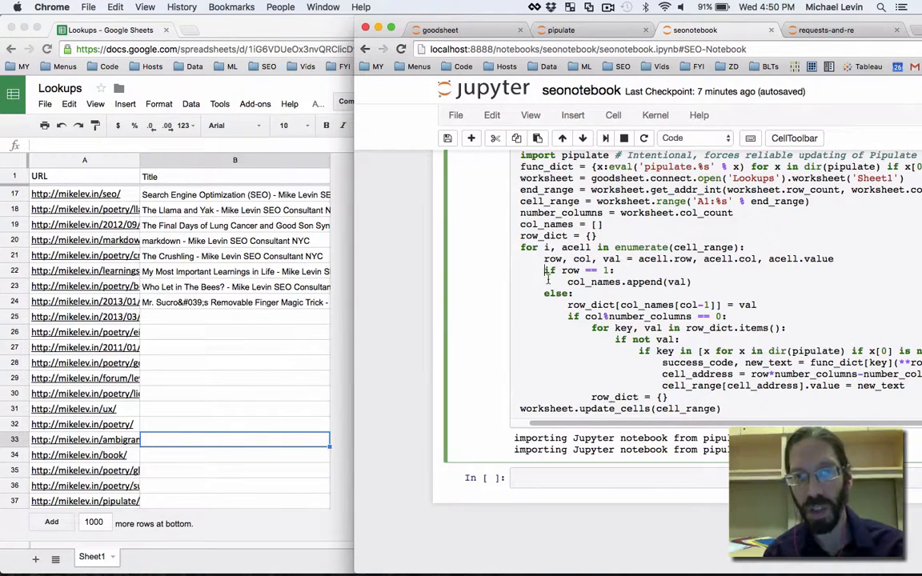
mouse_move(551, 346)
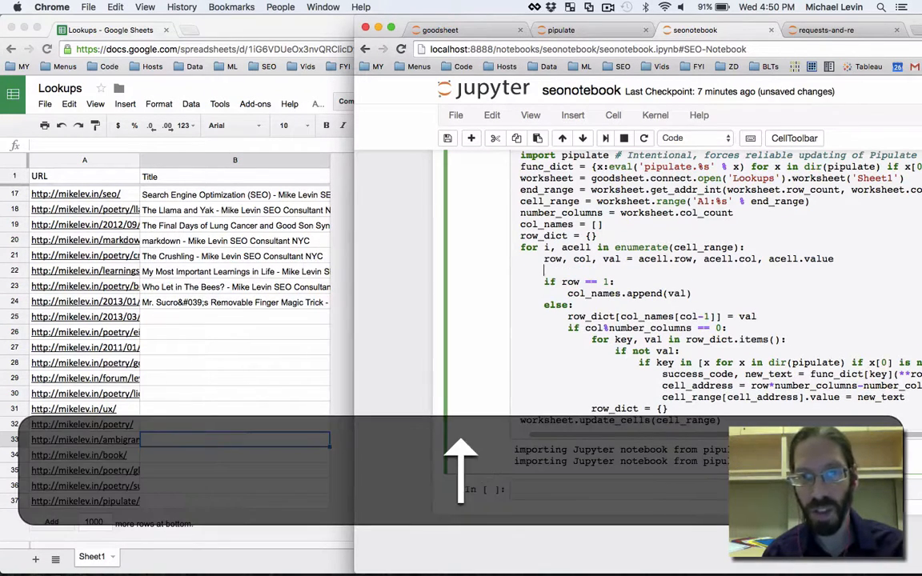
type("print(i")
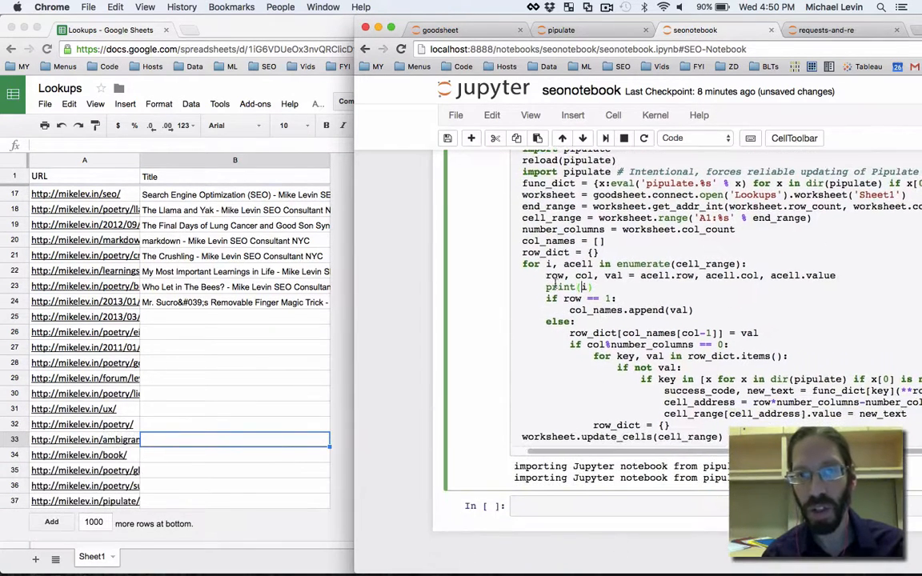
left_click(448, 138)
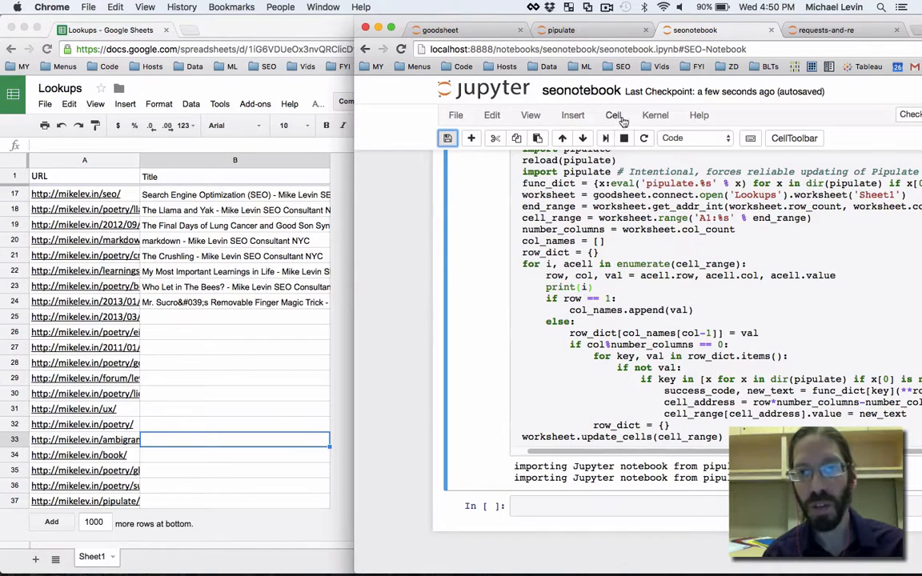
Run the update cell and follow the printed row numbers as titles fill the sheet.
left_click(613, 115)
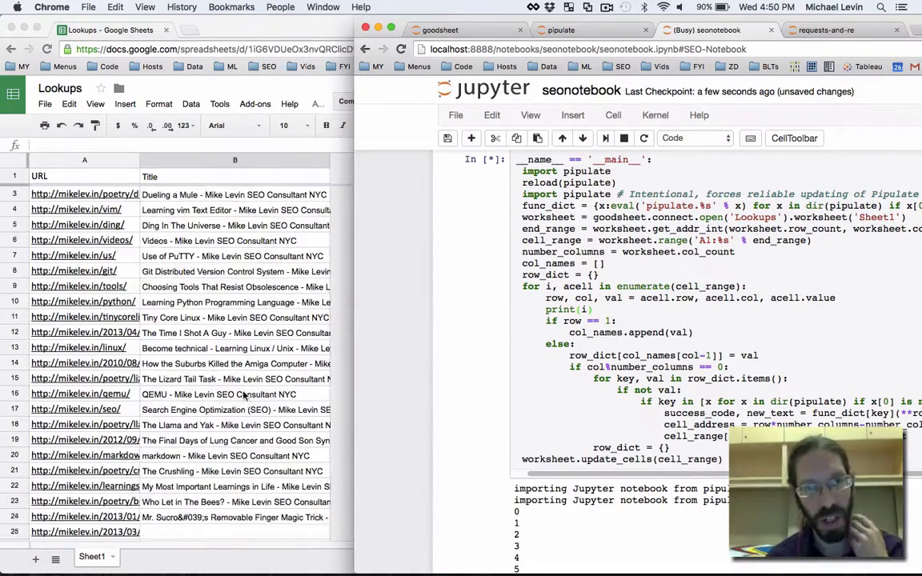
scroll("down", 3)
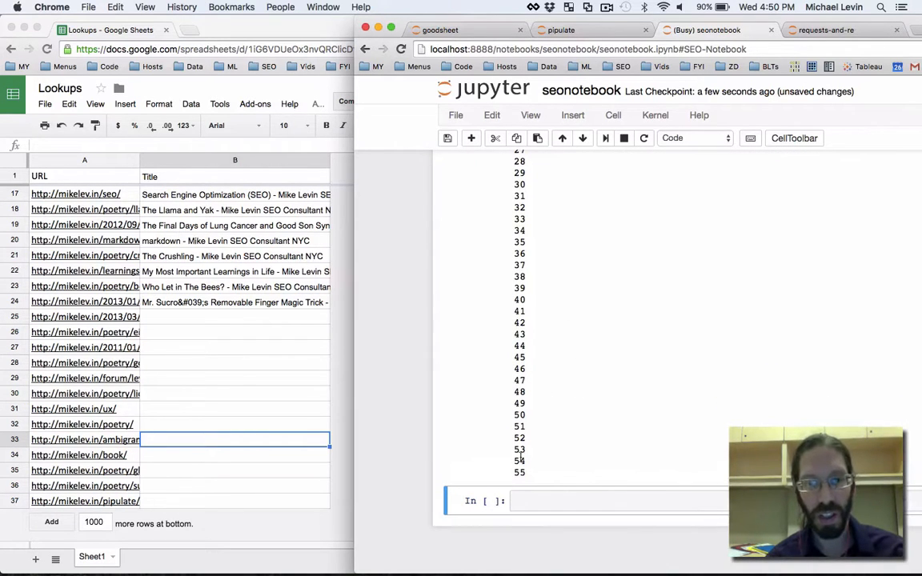
scroll("down", 3)
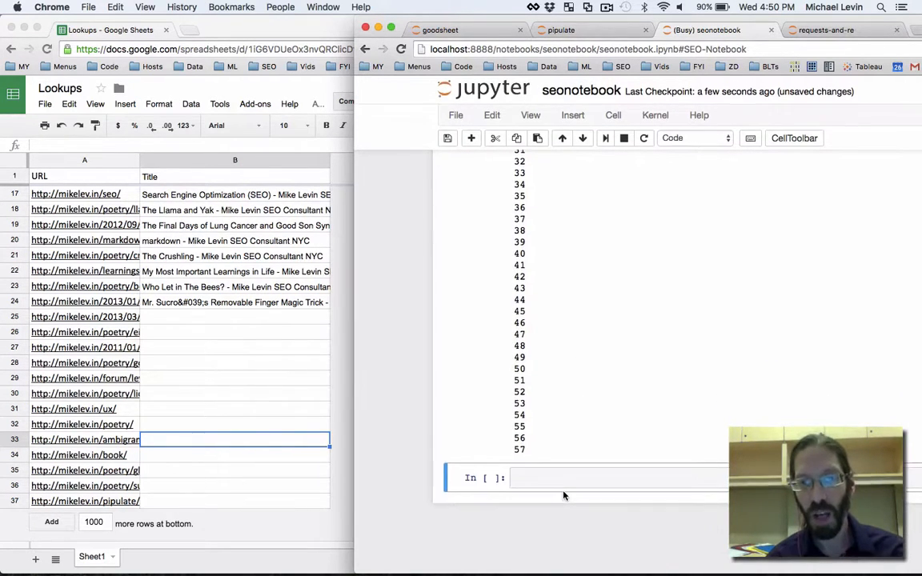
scroll("down", 3)
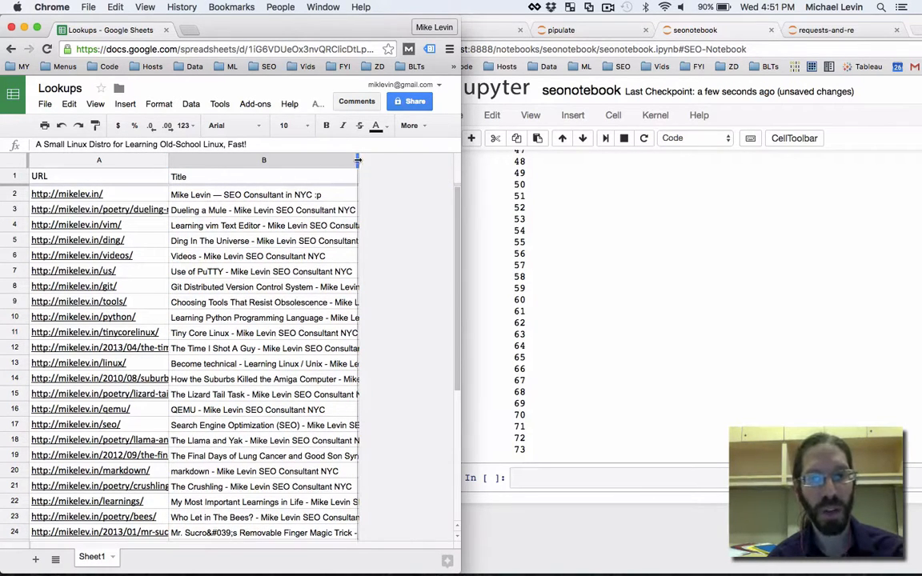
Widen the Lookups sheet to check fetched titles, then return to the pipulate notebook.
left_click_drag(358, 160, 439, 160)
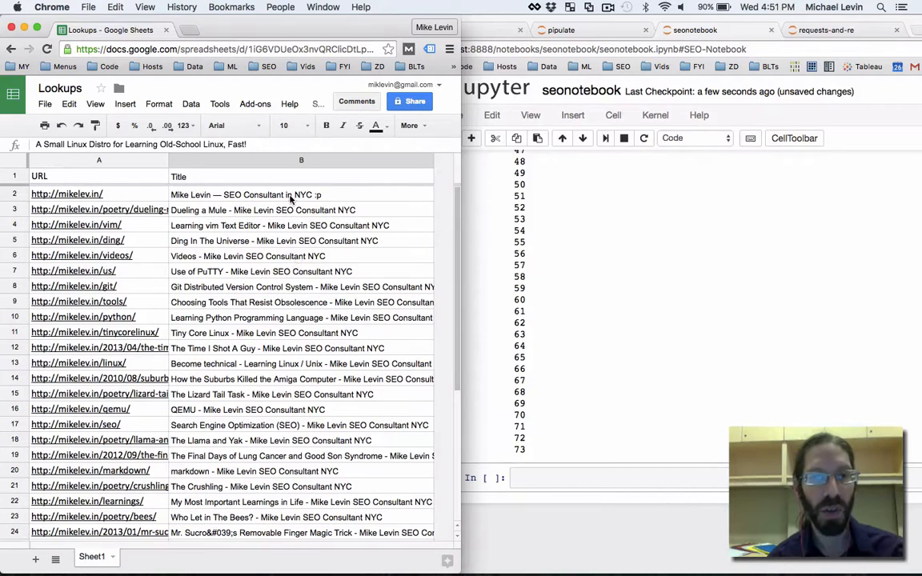
left_click(300, 210)
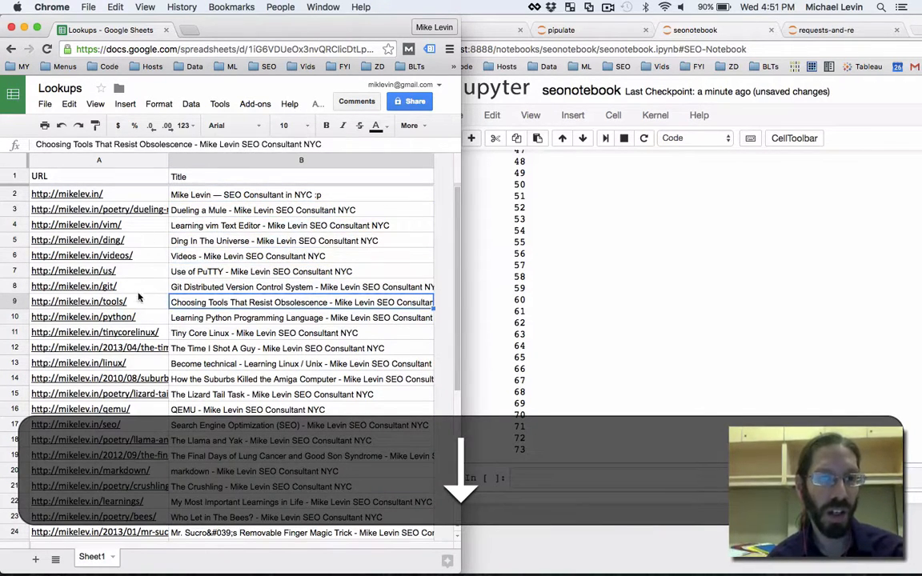
left_click(78, 301)
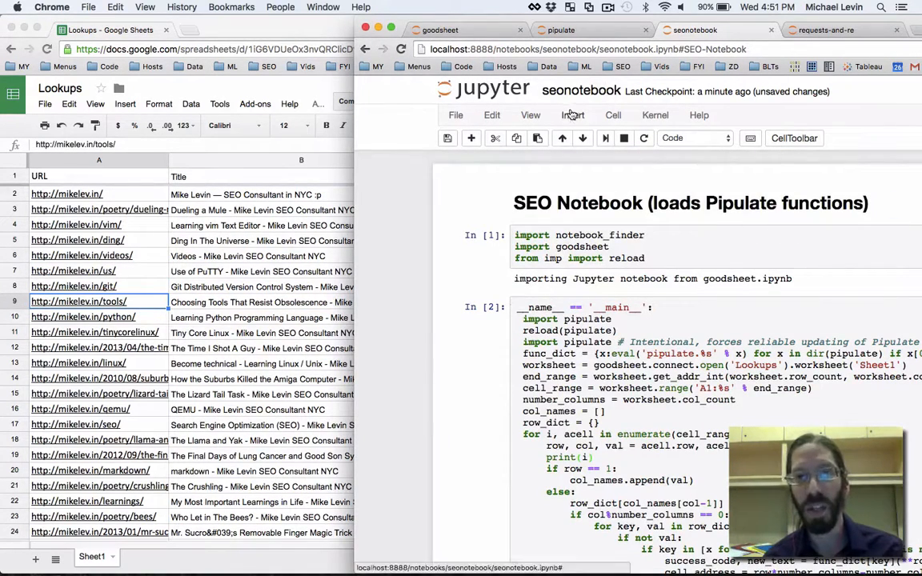
left_click(560, 29)
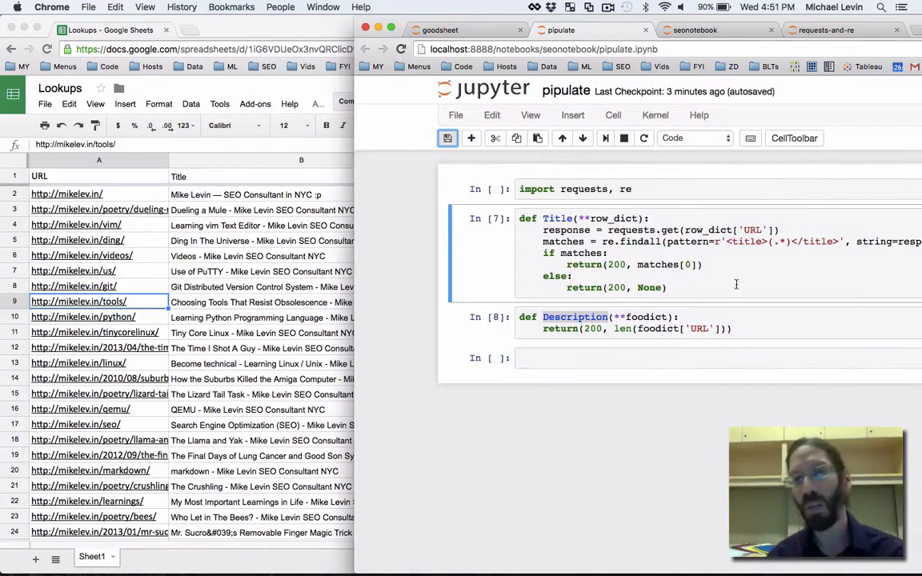
mouse_move(568, 381)
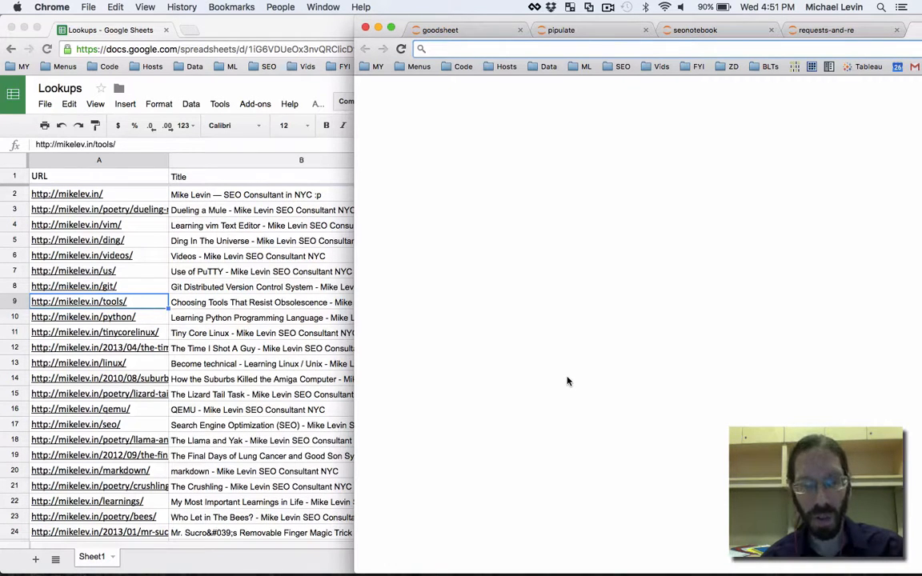
Search 'developer console' and land on the Google API Manager dashboard.
type("dev.pipulate.com")
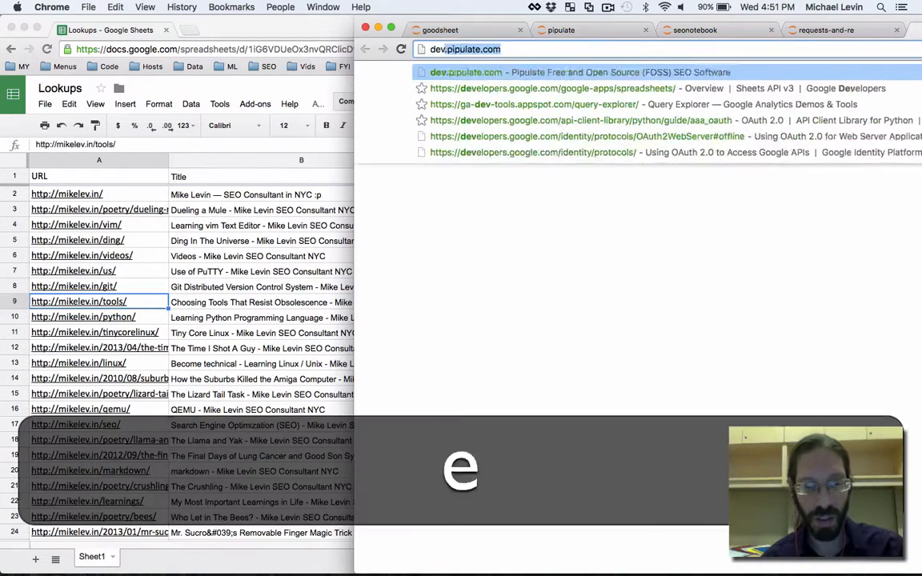
type("developer console")
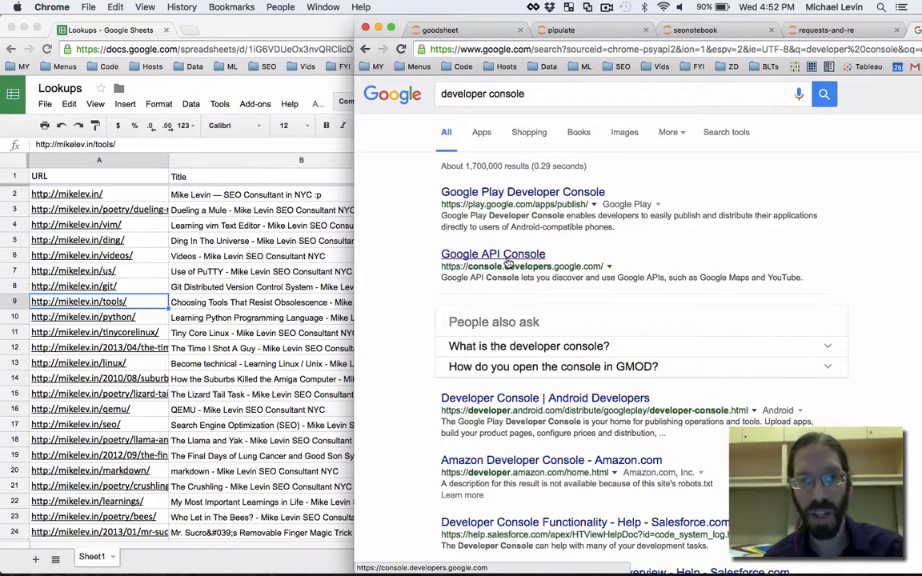
left_click(493, 252)
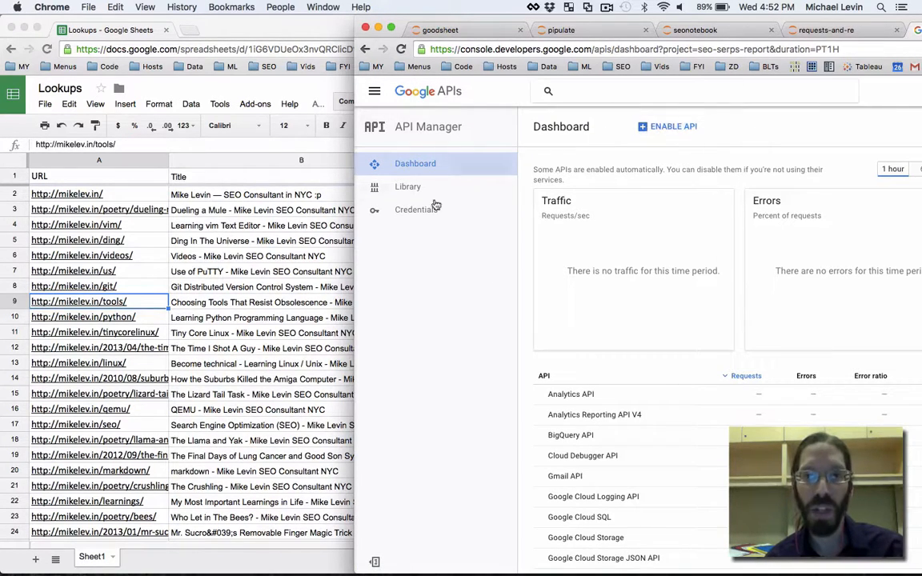
mouse_move(416, 209)
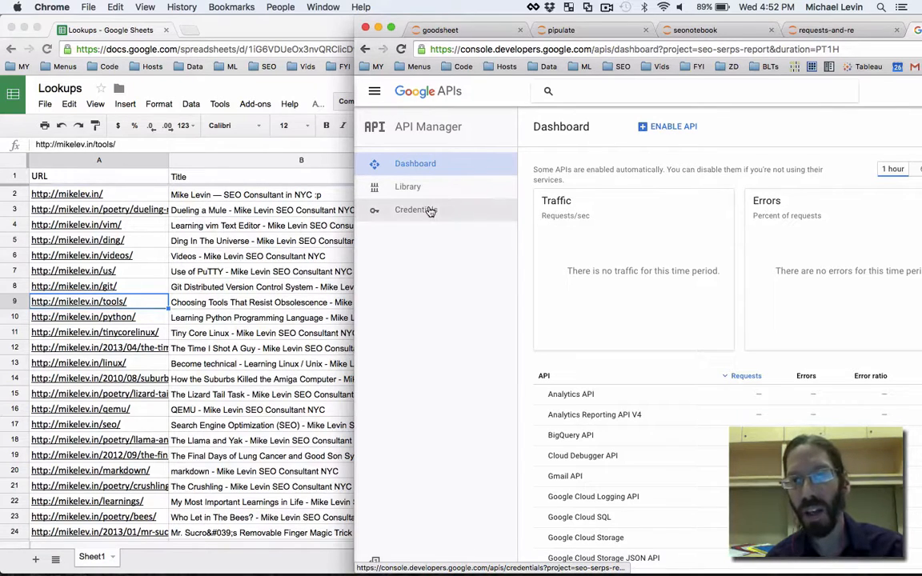
mouse_move(500, 352)
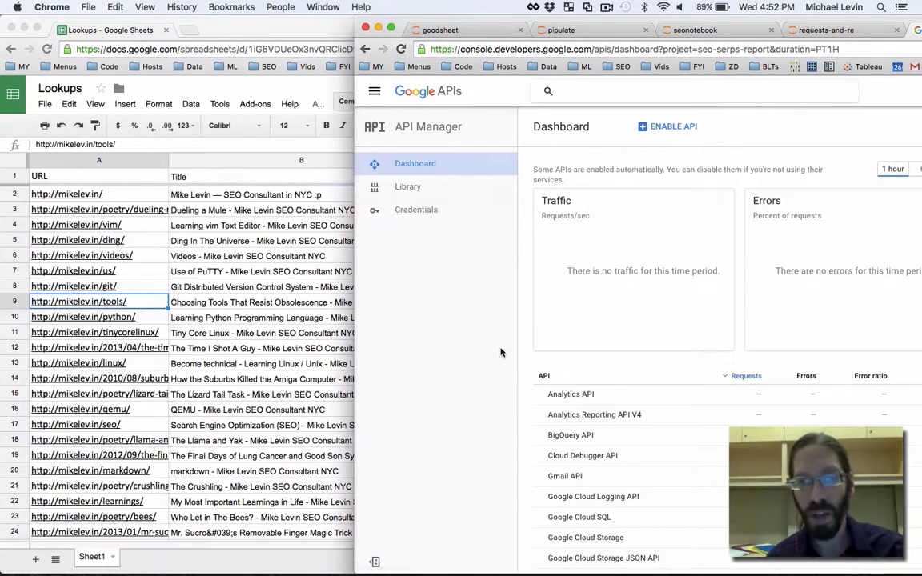
mouse_move(477, 378)
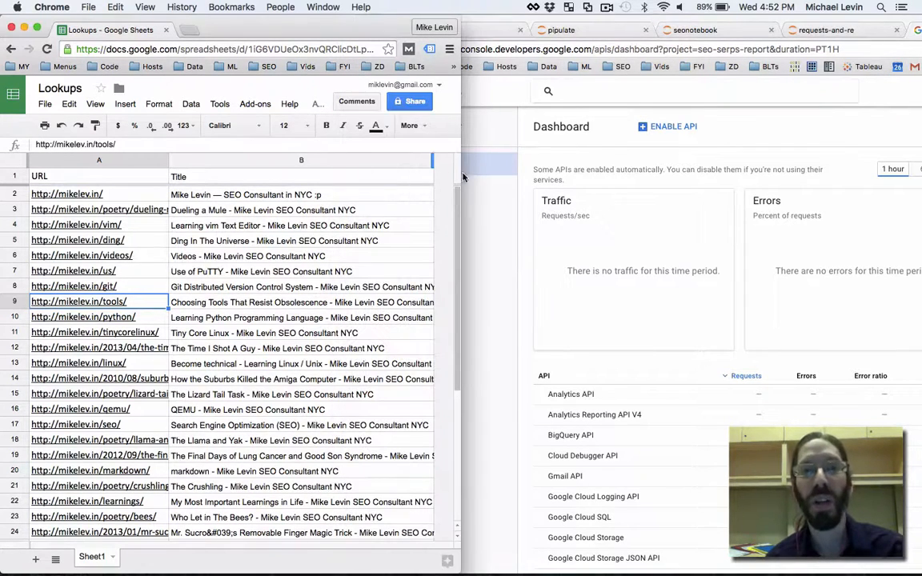
Inspect fetched titles such as the Ding In The Universe and videos pages.
left_click(560, 29)
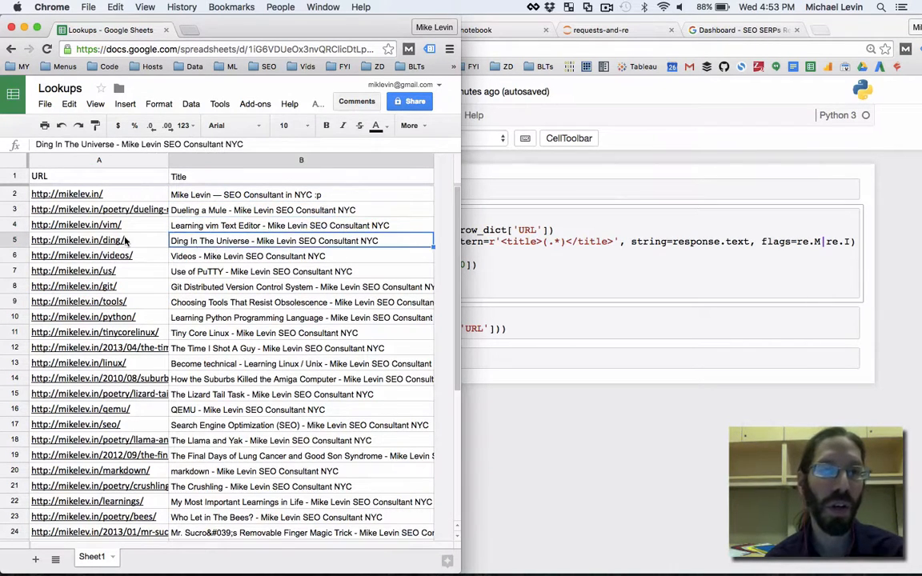
left_click(301, 256)
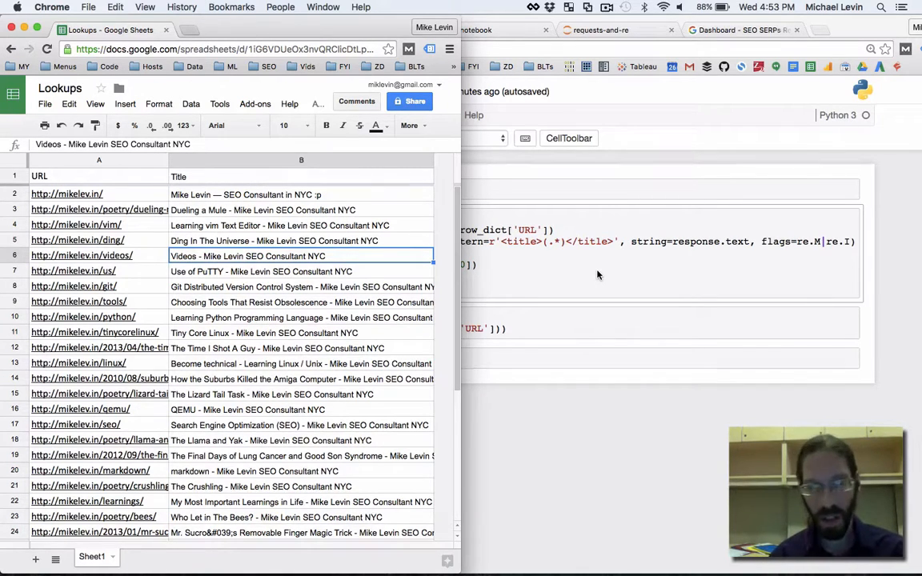
left_click(336, 29)
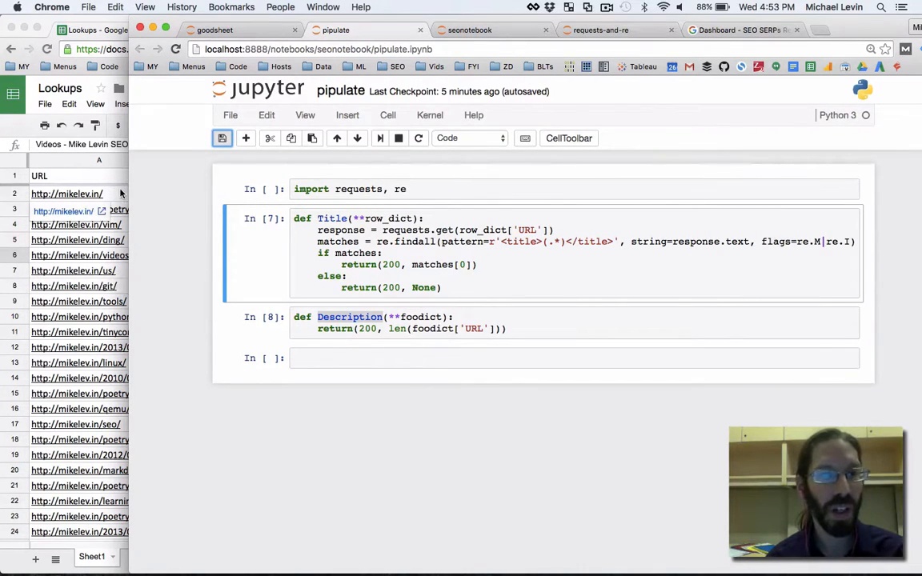
Bring pipulate.ipynb forward and place the cursor inside the Title function.
left_click(237, 28)
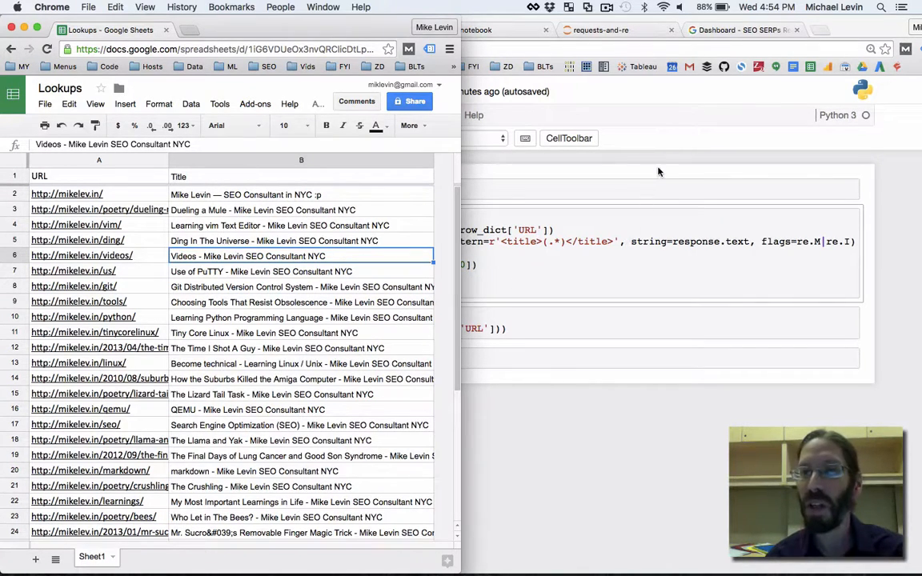
left_click(336, 28)
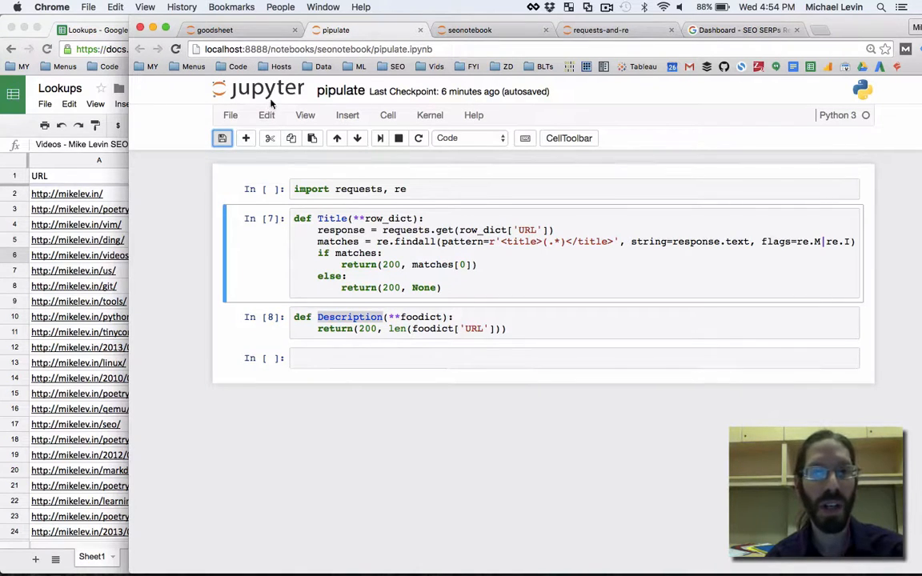
mouse_move(296, 132)
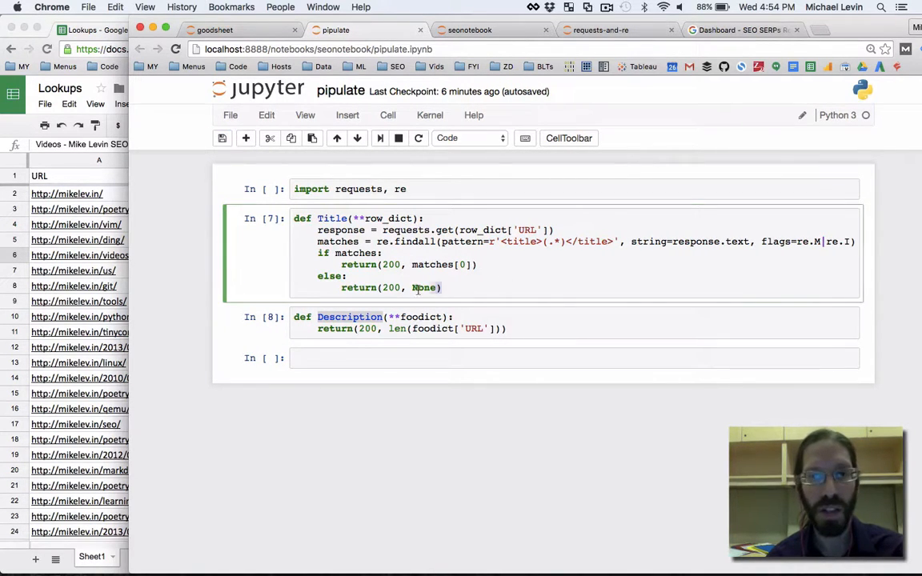
double_click(423, 288)
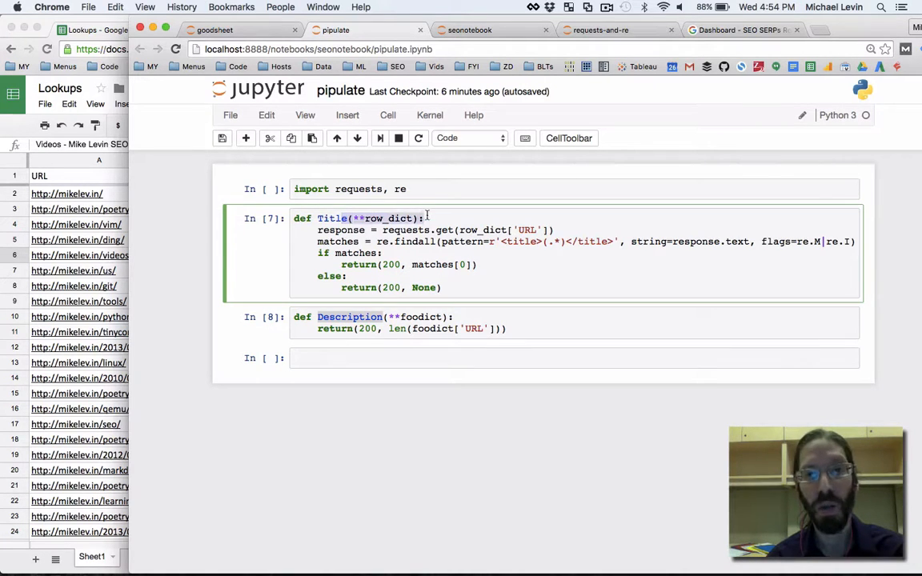
mouse_move(451, 380)
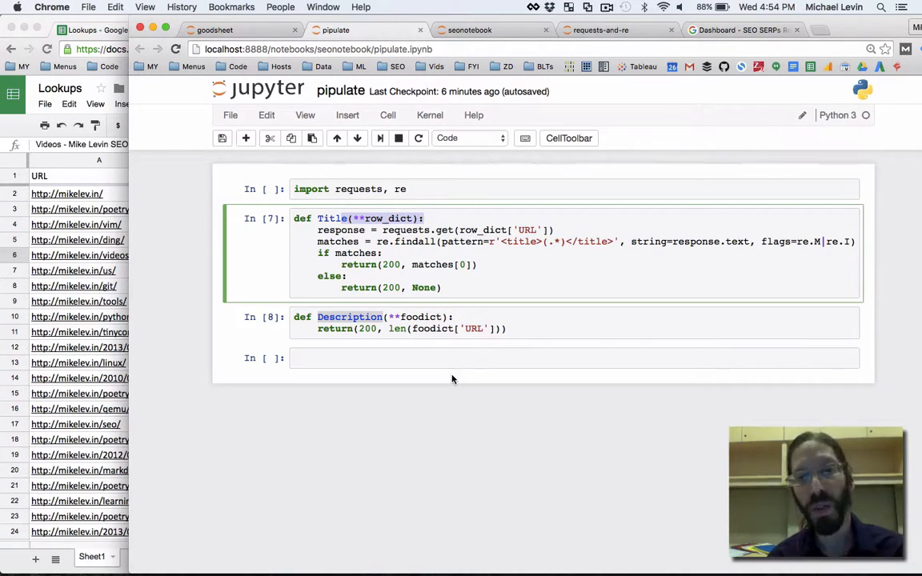